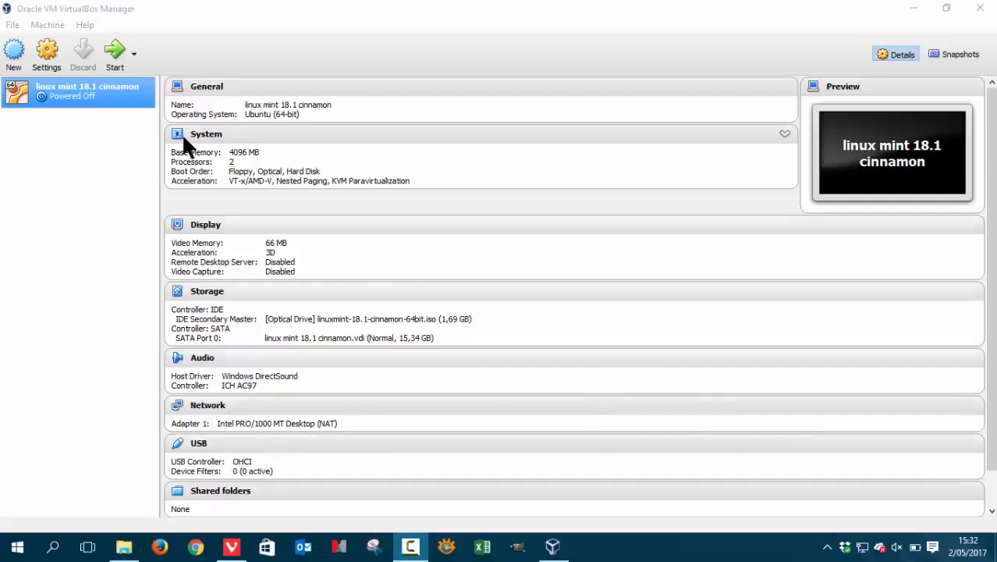
{"action": "mouse_move", "coordinate": [129, 101]}
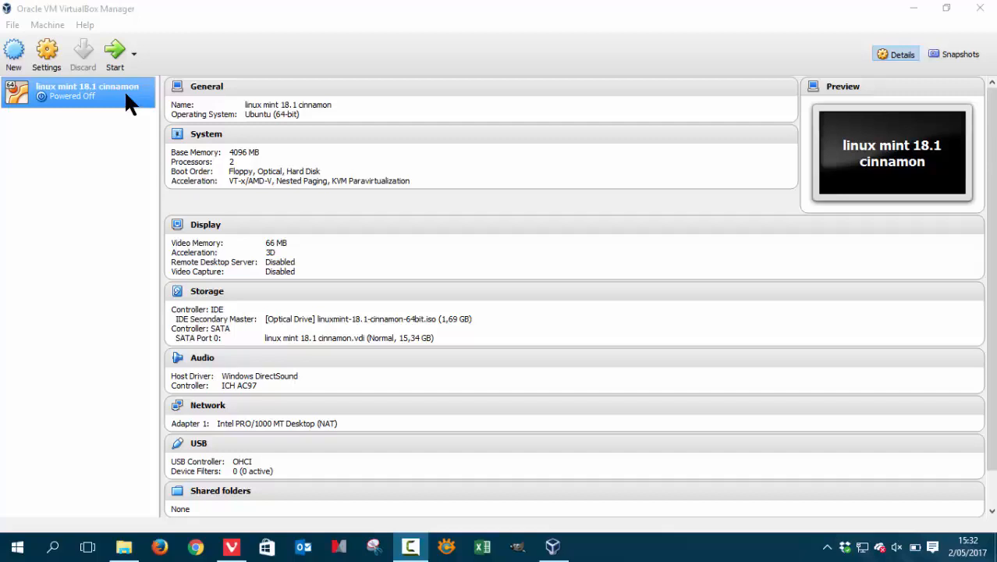
{"action": "mouse_move", "coordinate": [46, 53]}
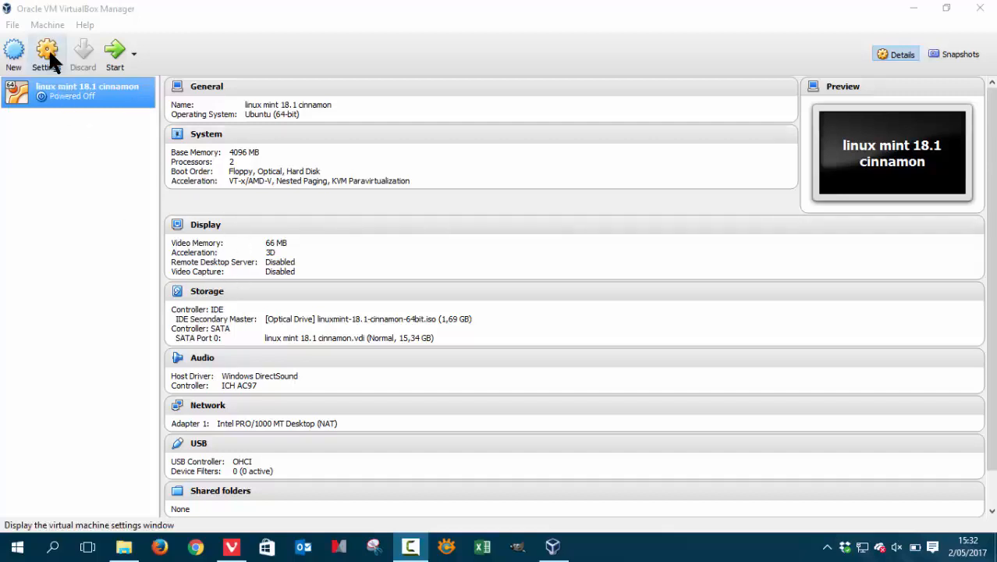
{"action": "mouse_move", "coordinate": [148, 220]}
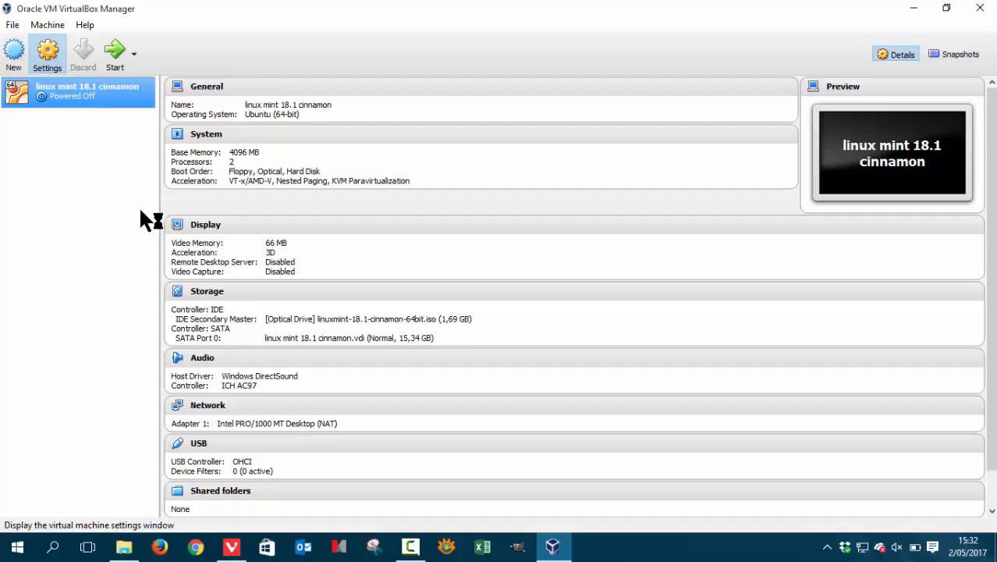
Open the machine's settings and review the General Advanced, Disk Encryption, Motherboard and Processor tabs.
{"action": "left_click", "coordinate": [47, 55]}
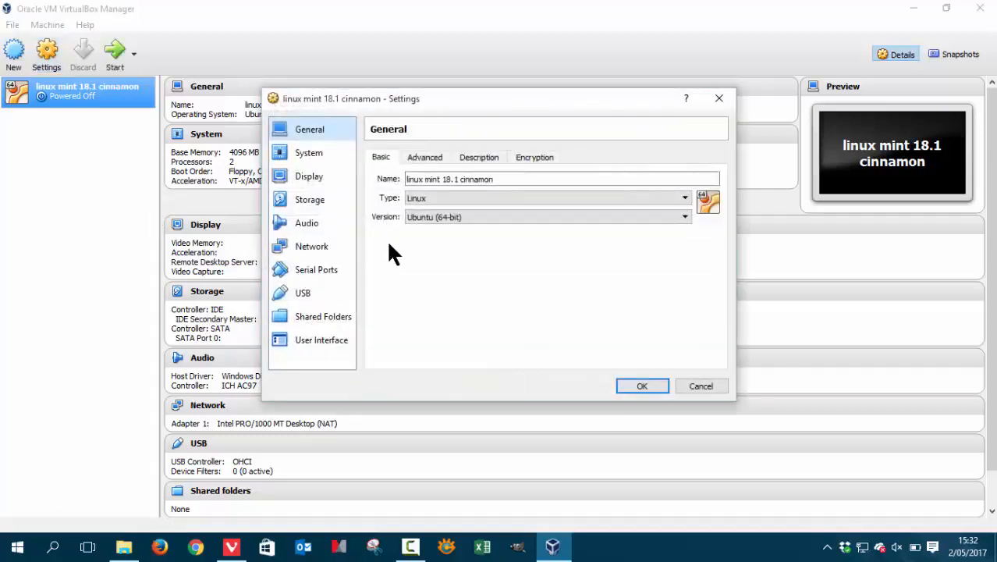
{"action": "left_click", "coordinate": [424, 157]}
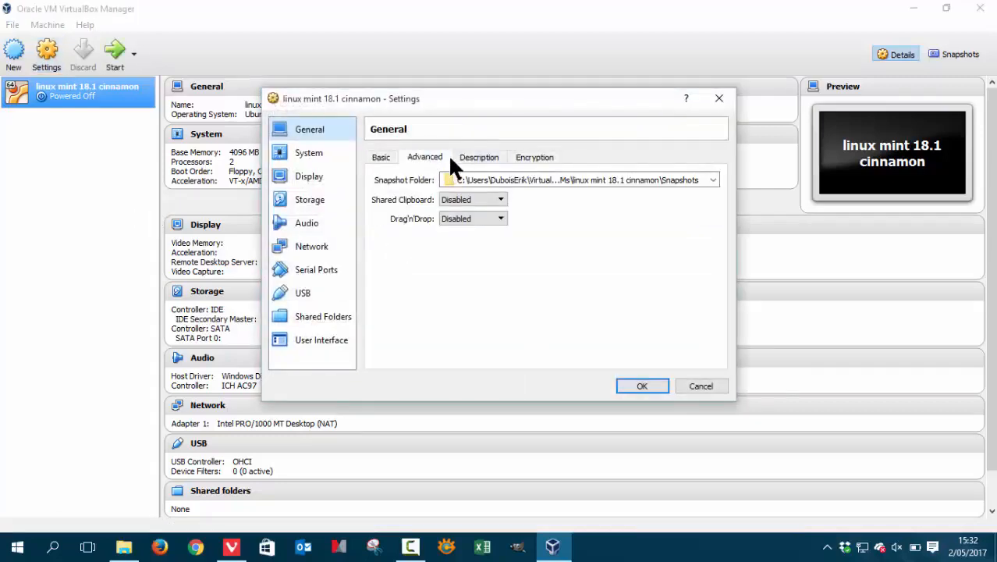
{"action": "left_click", "coordinate": [534, 156]}
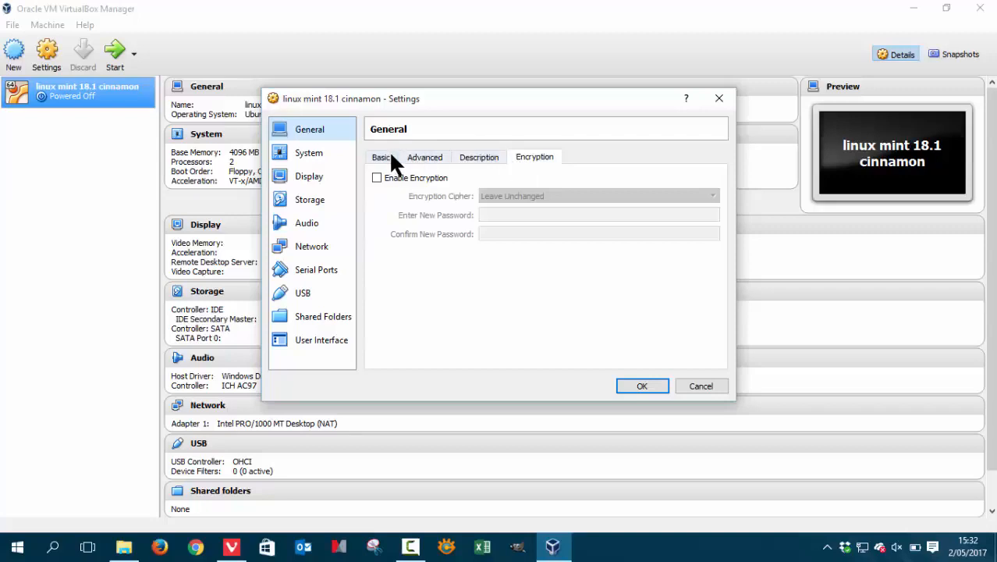
{"action": "left_click", "coordinate": [309, 153]}
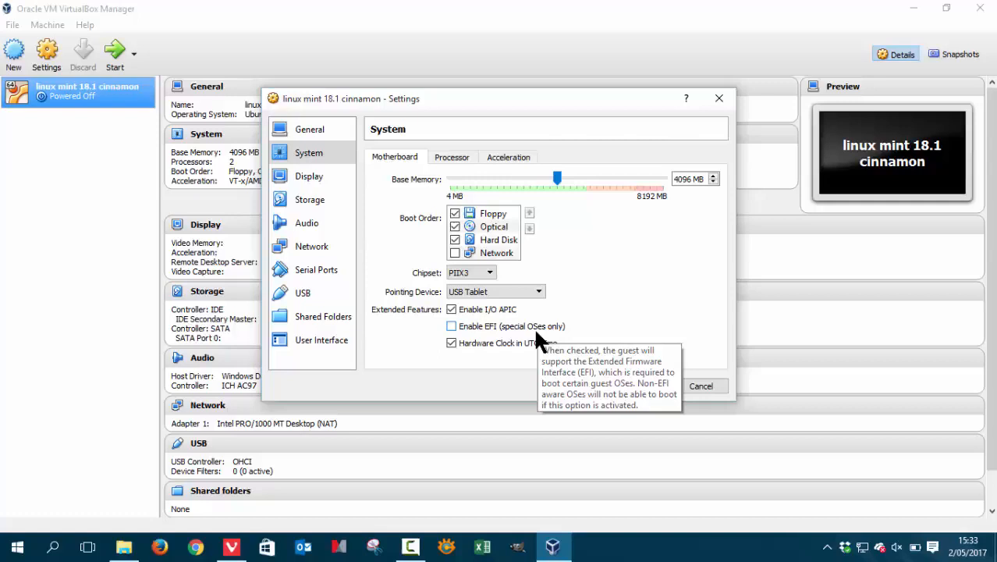
{"action": "mouse_move", "coordinate": [472, 176]}
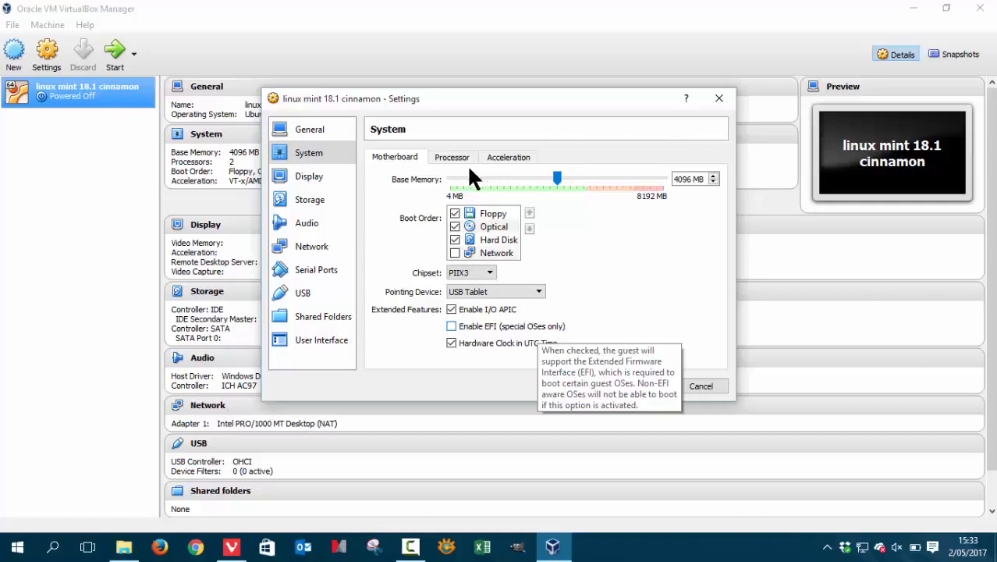
{"action": "left_click", "coordinate": [452, 157]}
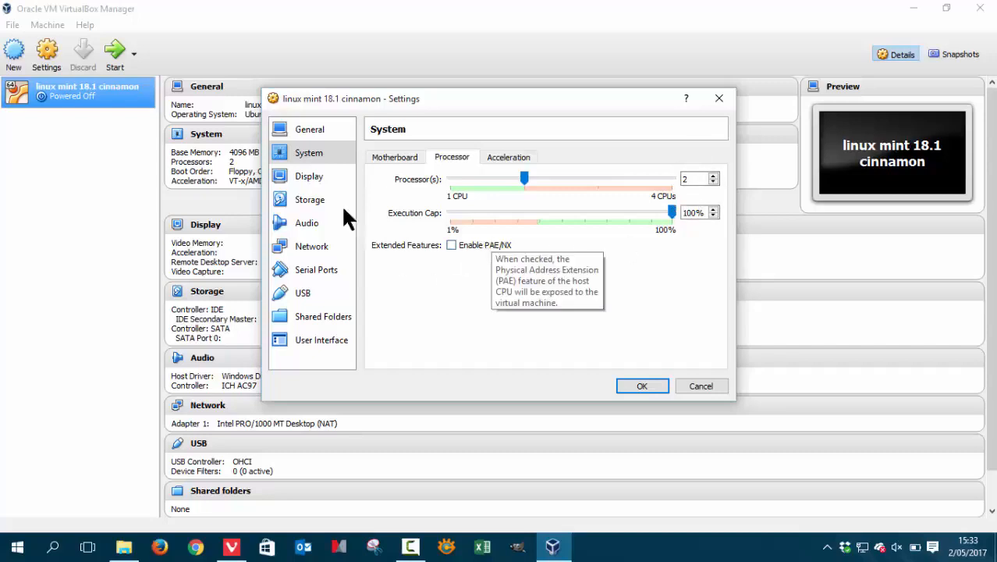
Lower the Display video memory from 66 MB to 61 MB.
{"action": "left_click", "coordinate": [308, 175]}
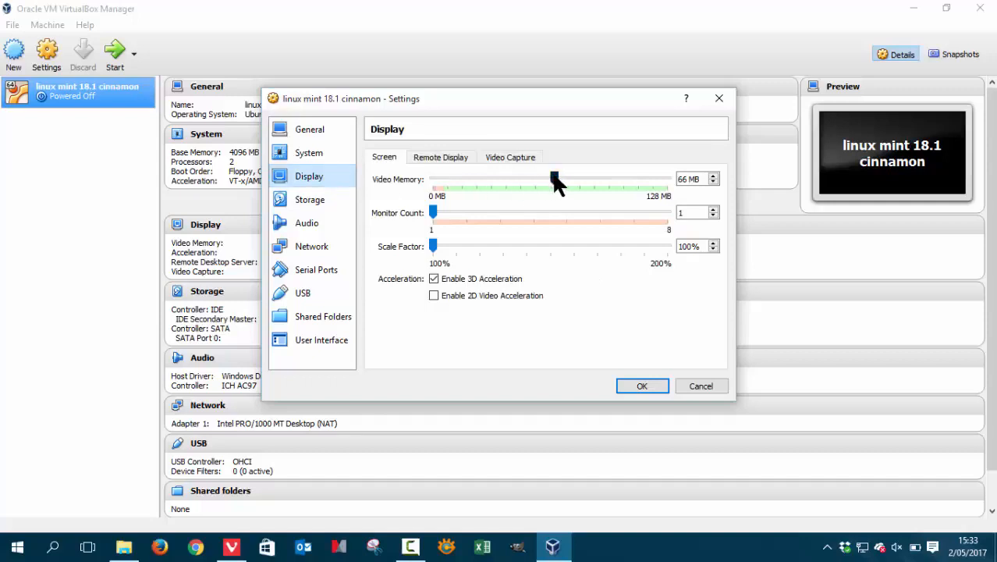
{"action": "left_click_drag", "start_coordinate": [555, 188], "coordinate": [546, 187]}
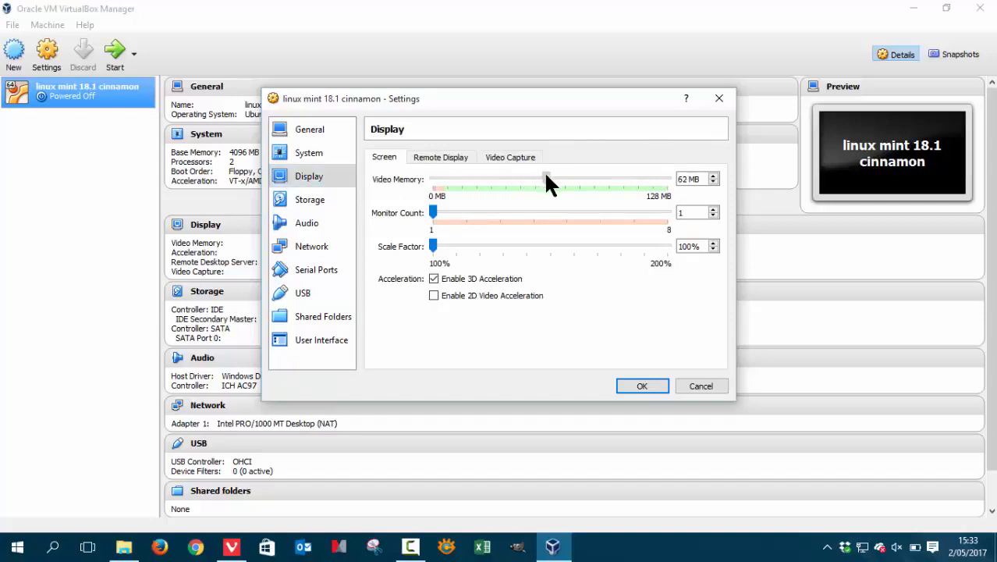
{"action": "left_click_drag", "start_coordinate": [546, 179], "coordinate": [544, 179]}
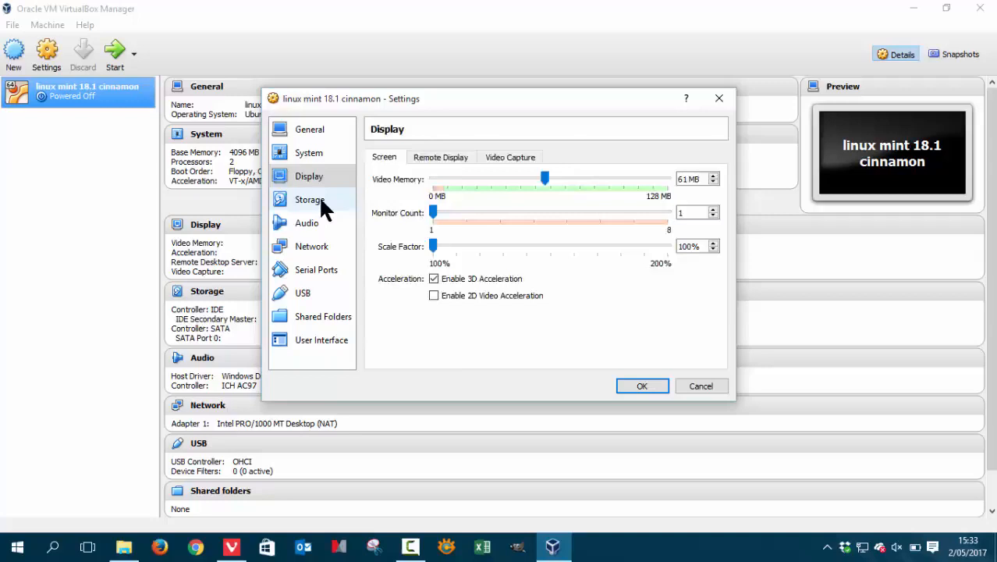
Load linuxmint-18.1-cinnamon-64bit.iso into the optical drive in Storage settings.
{"action": "left_click", "coordinate": [309, 199]}
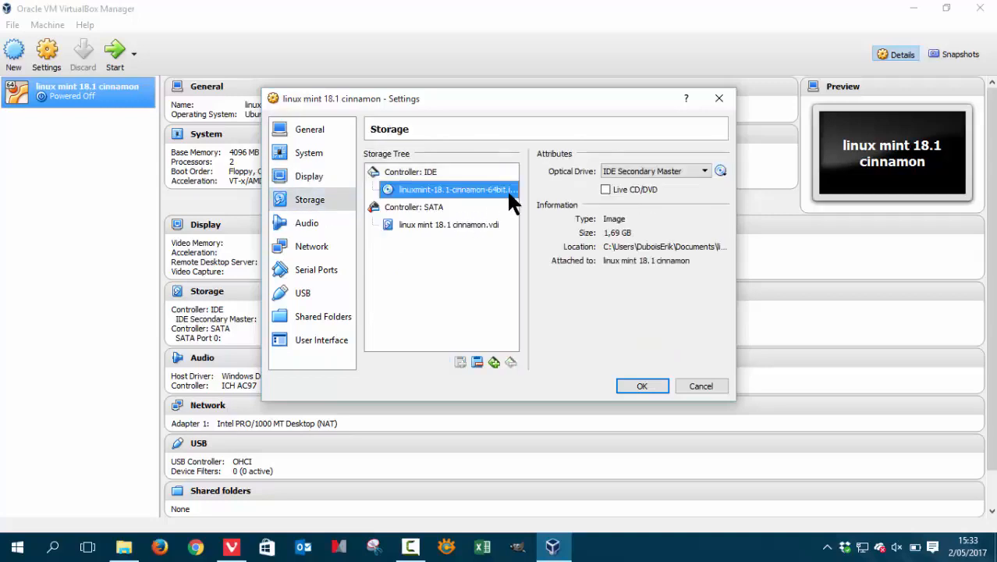
{"action": "left_click", "coordinate": [719, 170]}
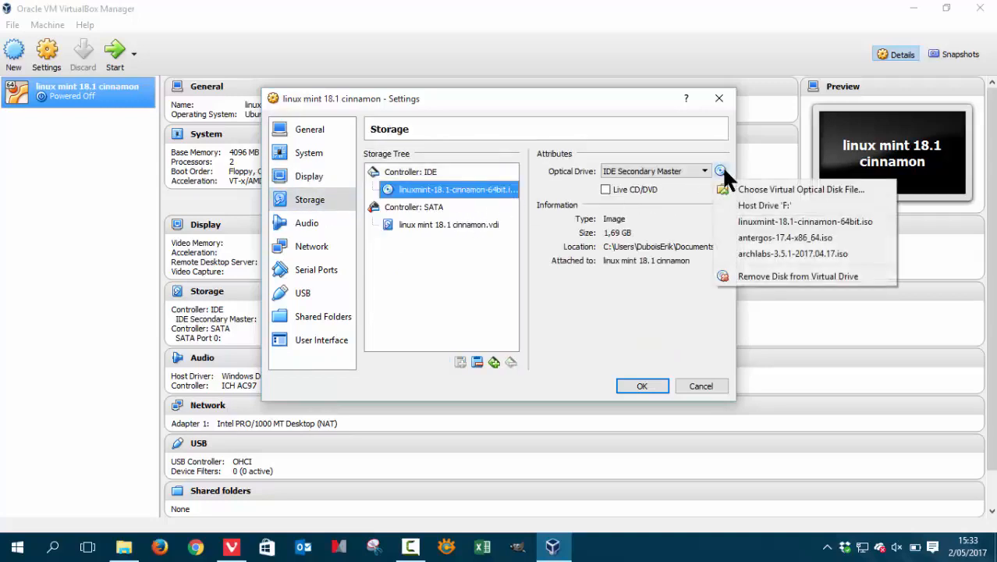
{"action": "mouse_move", "coordinate": [813, 237]}
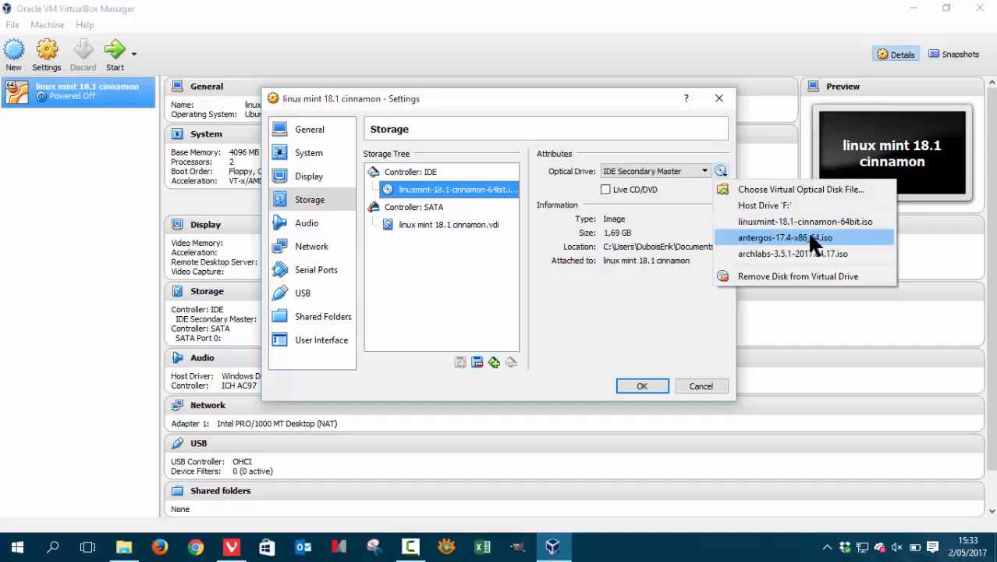
{"action": "mouse_move", "coordinate": [782, 222]}
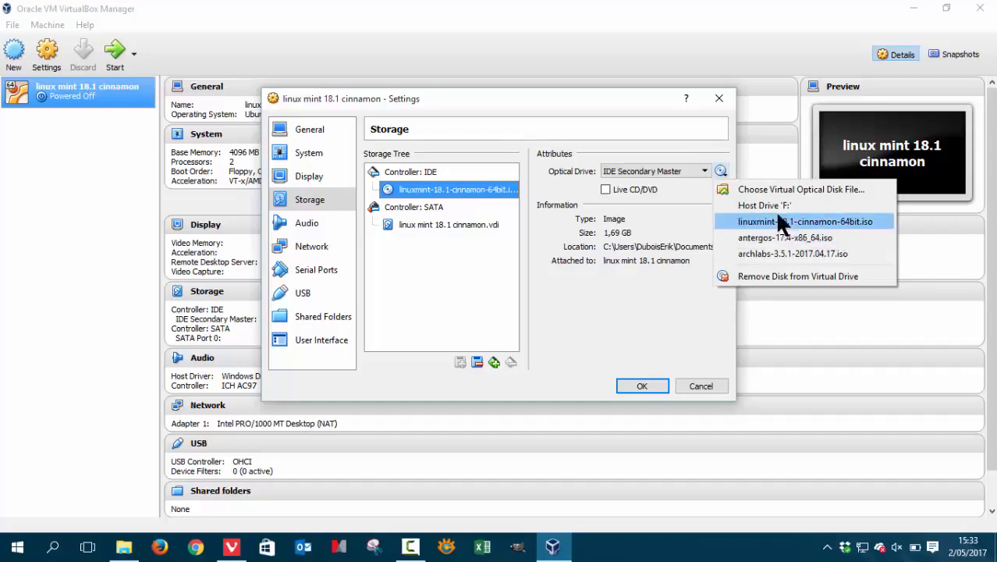
{"action": "left_click", "coordinate": [807, 222]}
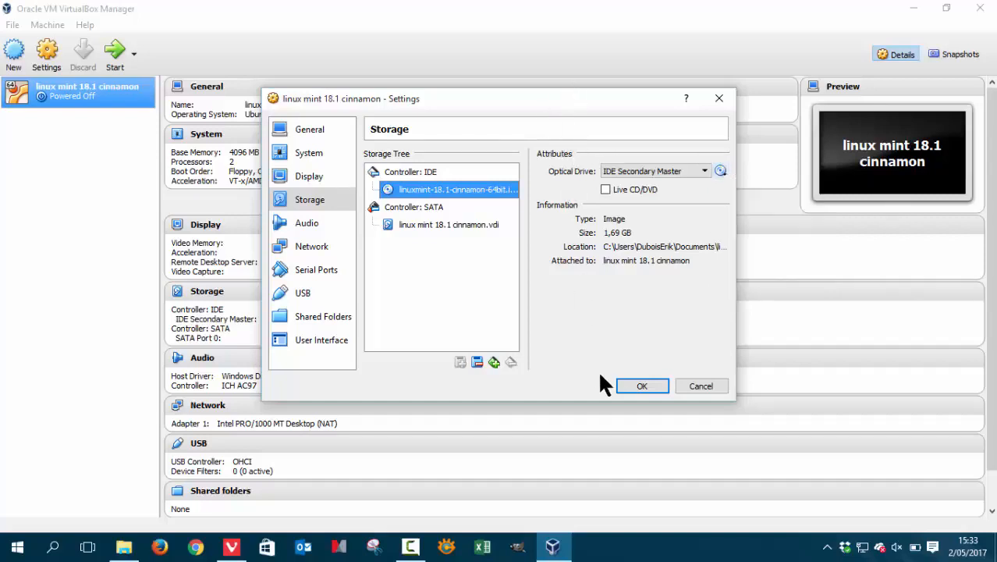
Save the settings with 61 MB video memory and show File Explorer's pinned folders.
{"action": "left_click", "coordinate": [641, 385]}
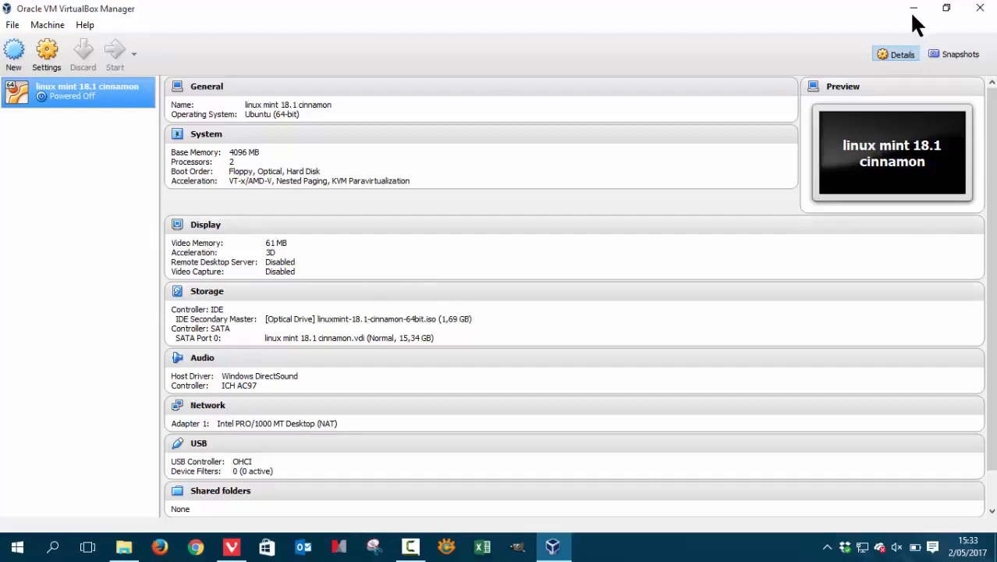
{"action": "mouse_move", "coordinate": [913, 9]}
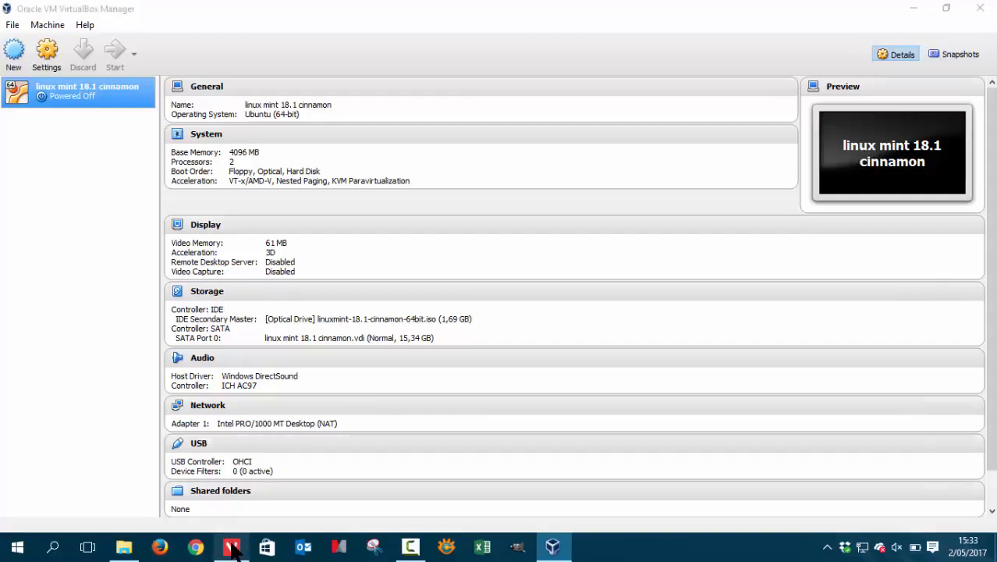
{"action": "right_click", "coordinate": [231, 546]}
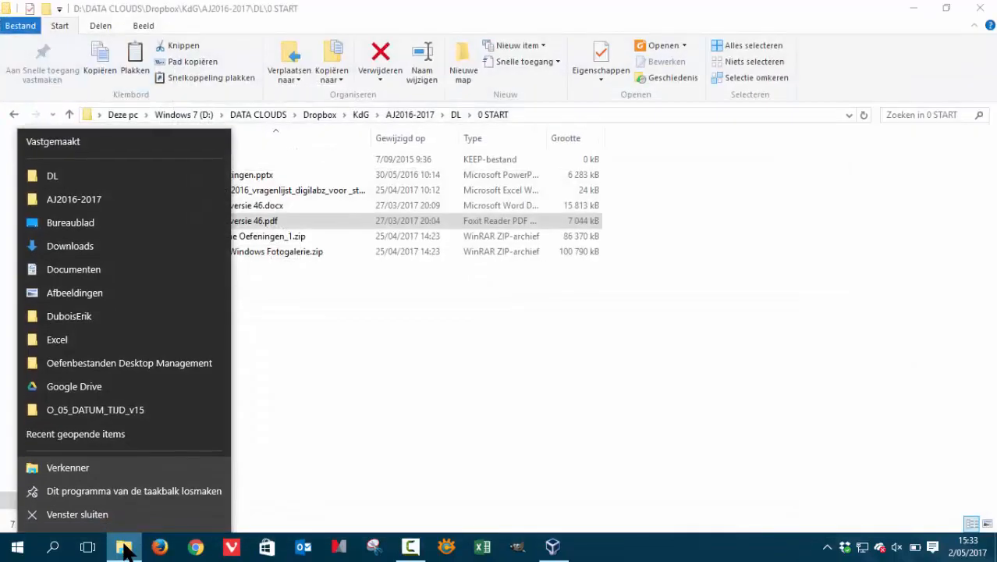
{"action": "left_click", "coordinate": [552, 546]}
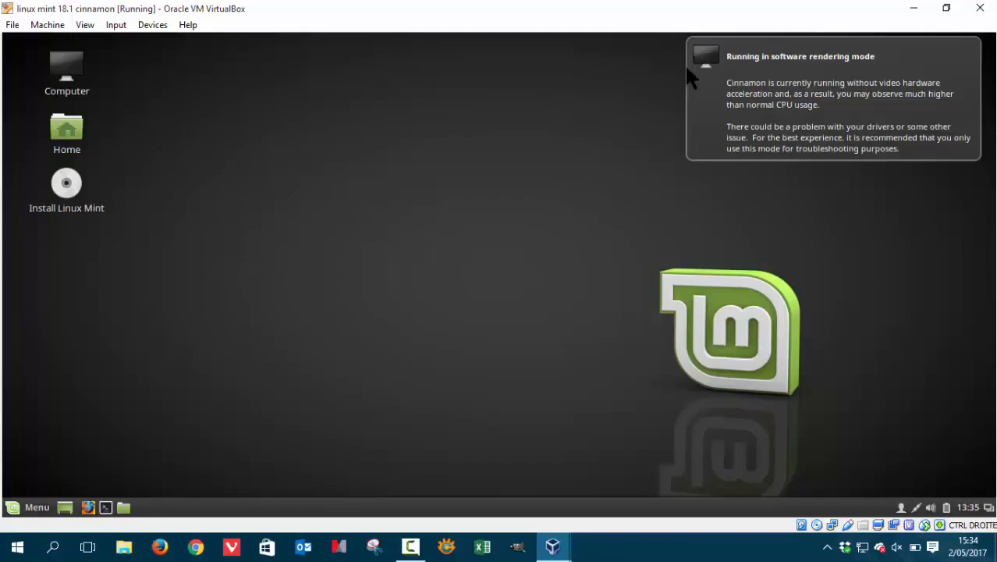
{"action": "mouse_move", "coordinate": [87, 215]}
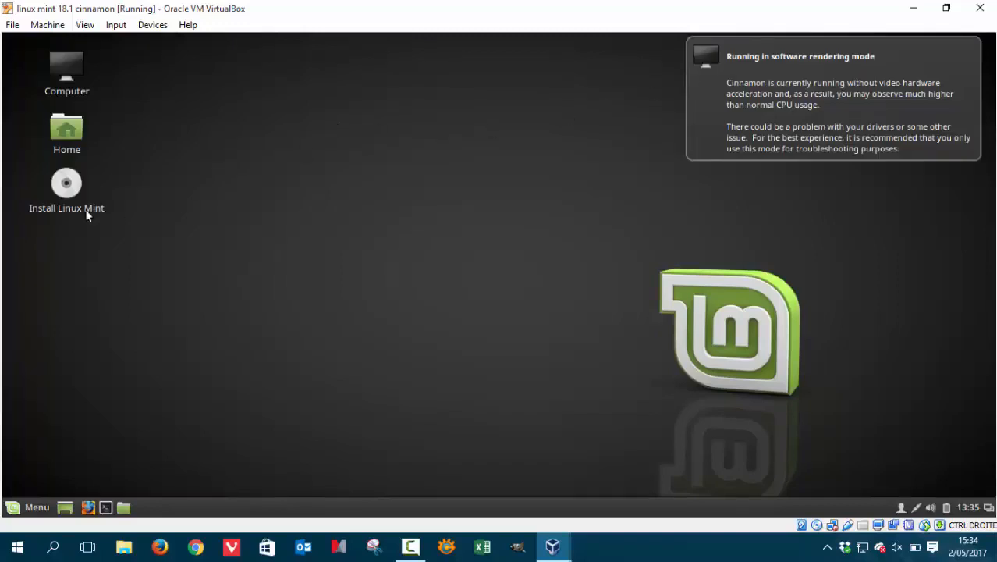
{"action": "mouse_move", "coordinate": [66, 183]}
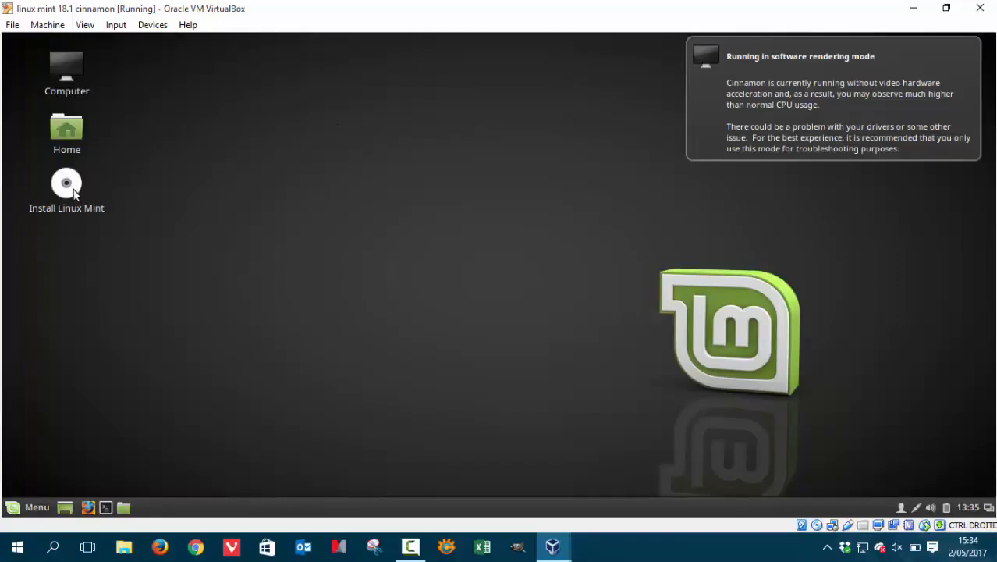
Launch the Install Linux Mint icon from the live desktop.
{"action": "left_click", "coordinate": [66, 182]}
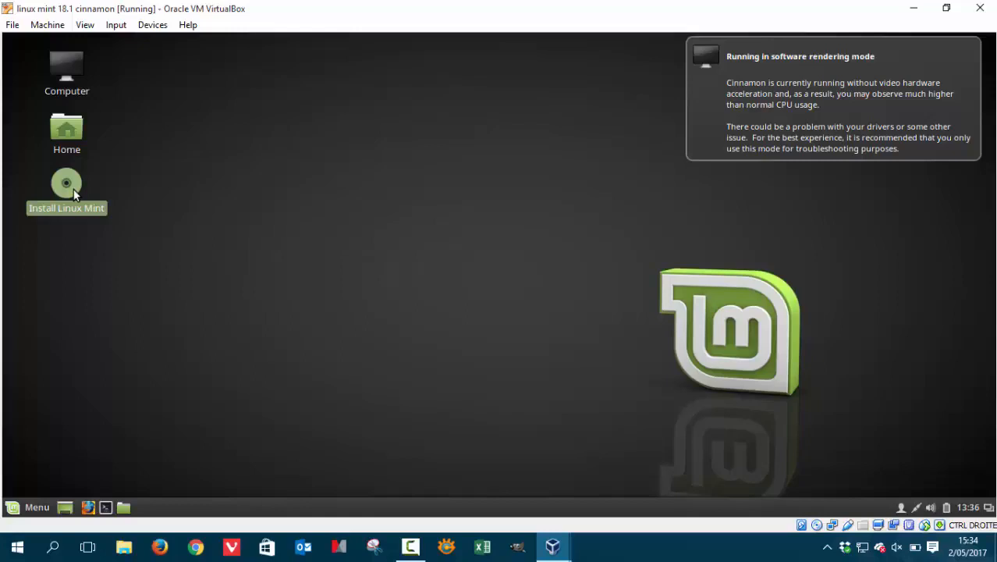
{"action": "double_click", "coordinate": [66, 182]}
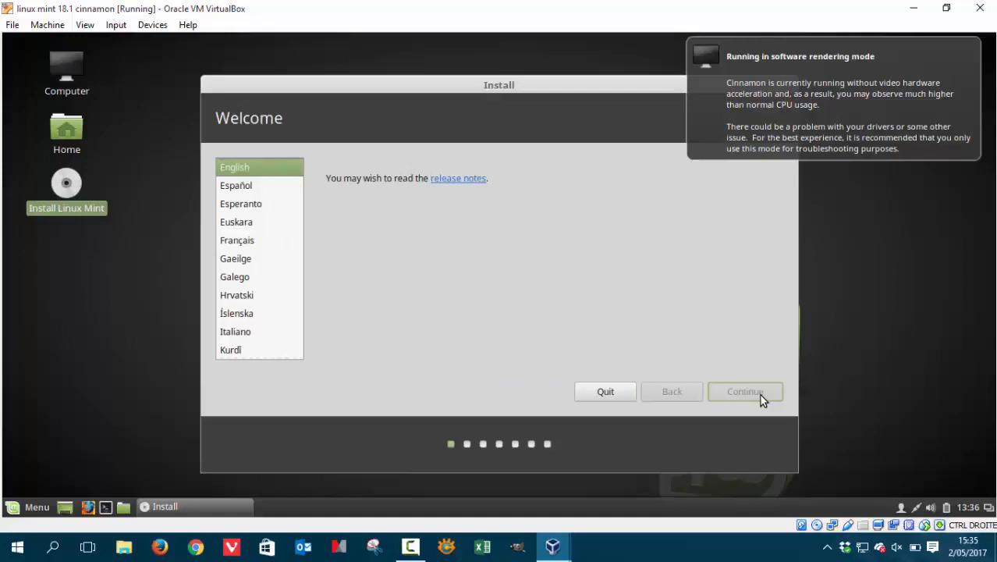
Accept English, skip third-party software, choose erase disk, and confirm writing changes.
{"action": "left_click", "coordinate": [744, 391]}
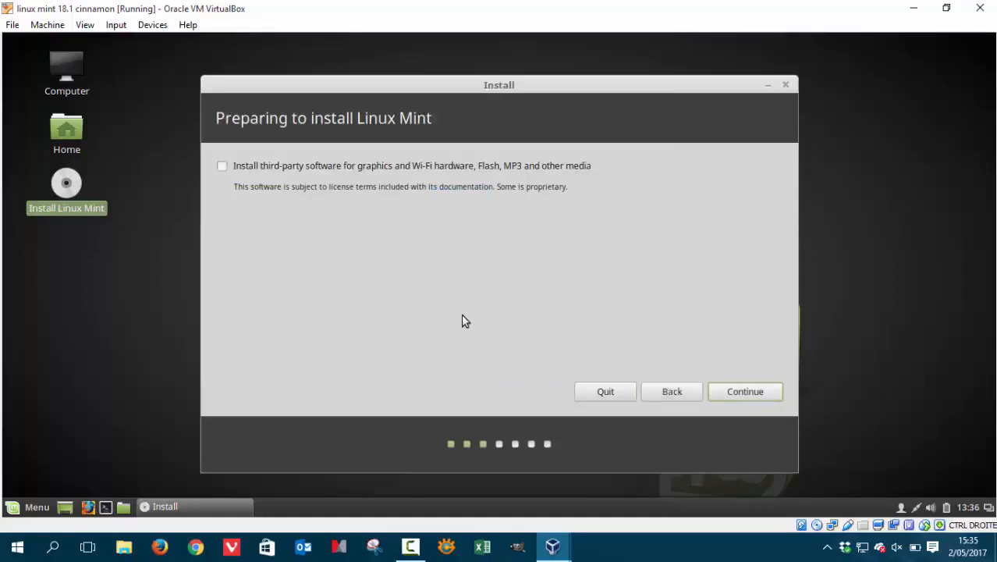
{"action": "mouse_move", "coordinate": [448, 244]}
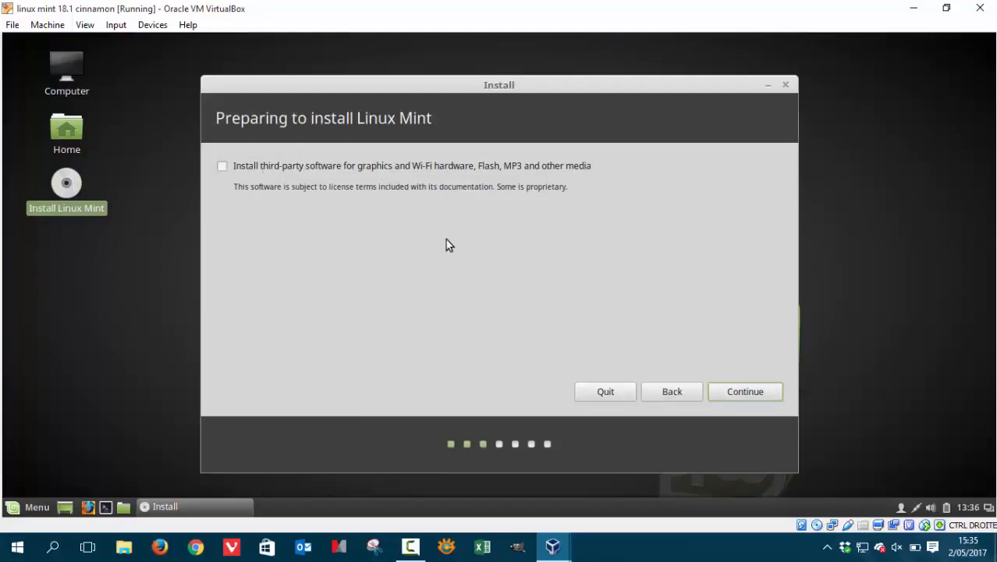
{"action": "mouse_move", "coordinate": [517, 183]}
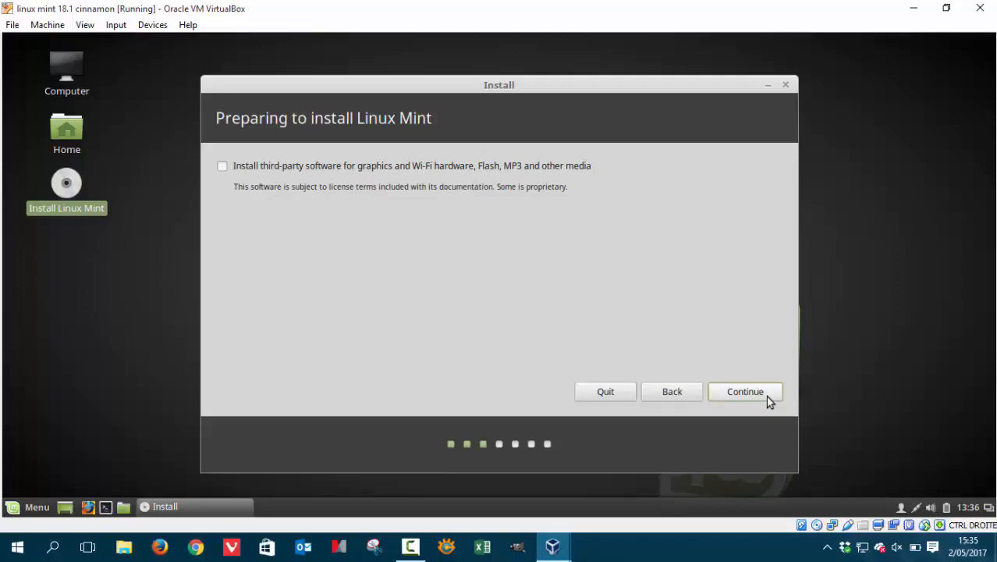
{"action": "left_click", "coordinate": [744, 391]}
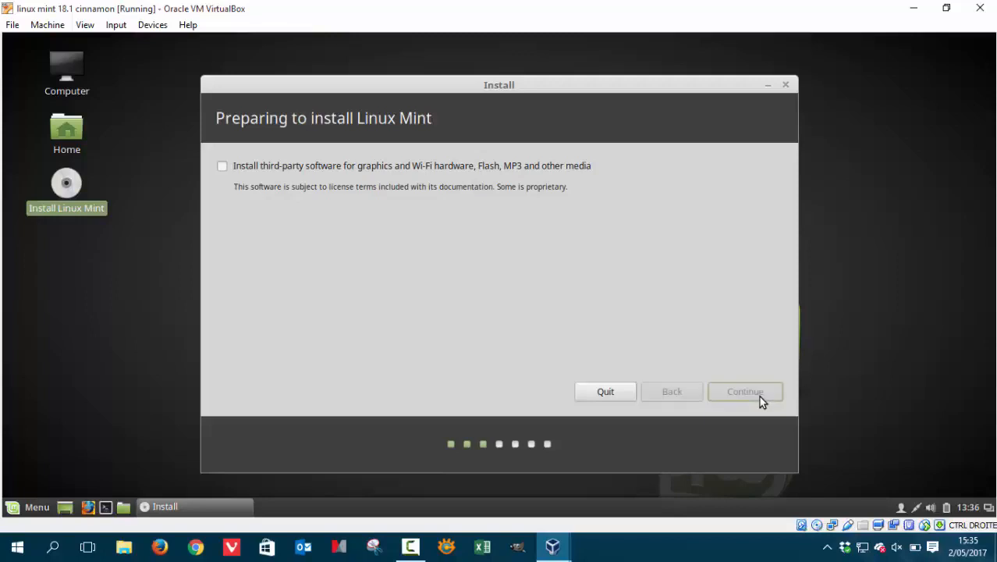
{"action": "left_click", "coordinate": [744, 390]}
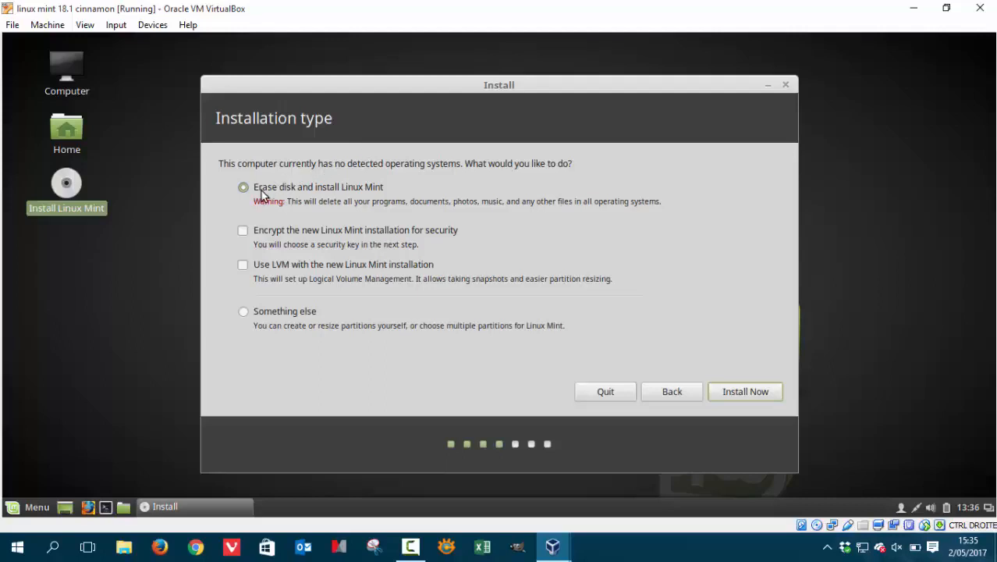
{"action": "mouse_move", "coordinate": [380, 197]}
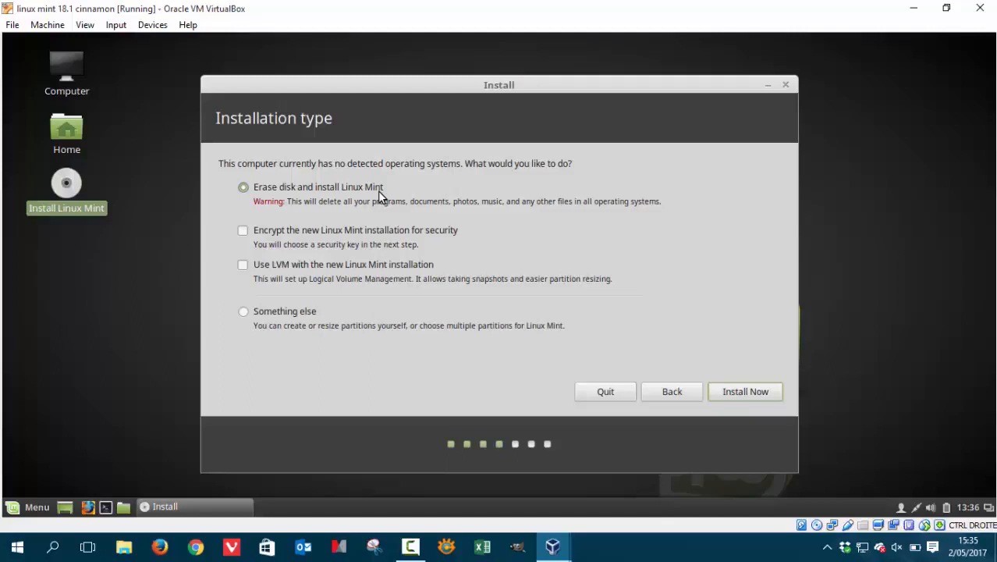
{"action": "mouse_move", "coordinate": [377, 198]}
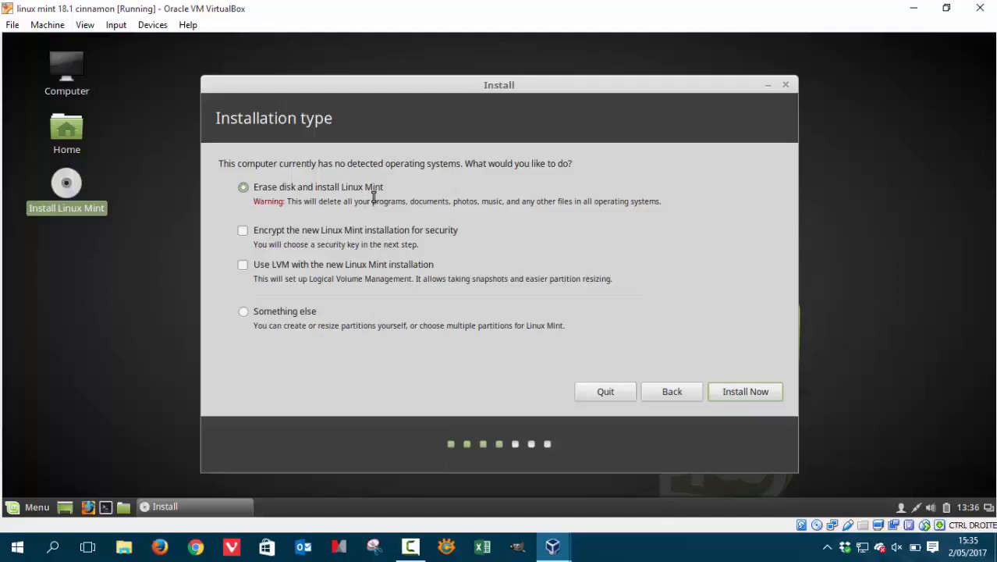
{"action": "mouse_move", "coordinate": [692, 383]}
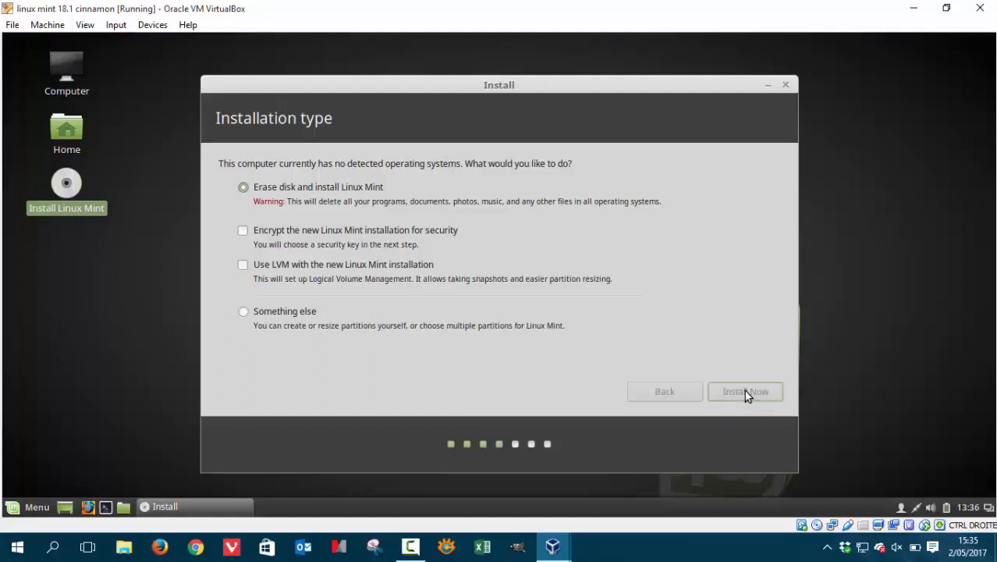
{"action": "left_click", "coordinate": [744, 390]}
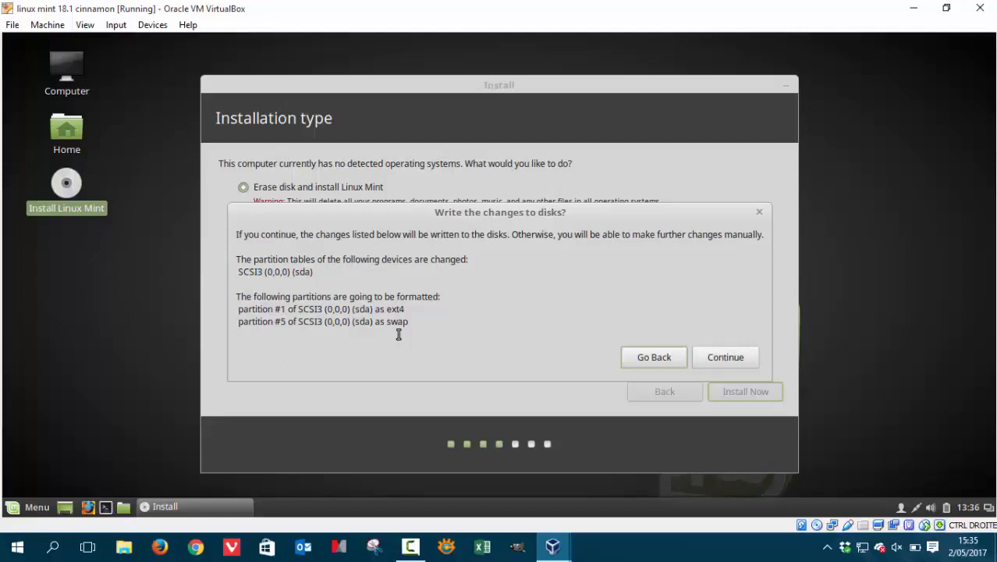
{"action": "mouse_move", "coordinate": [289, 328]}
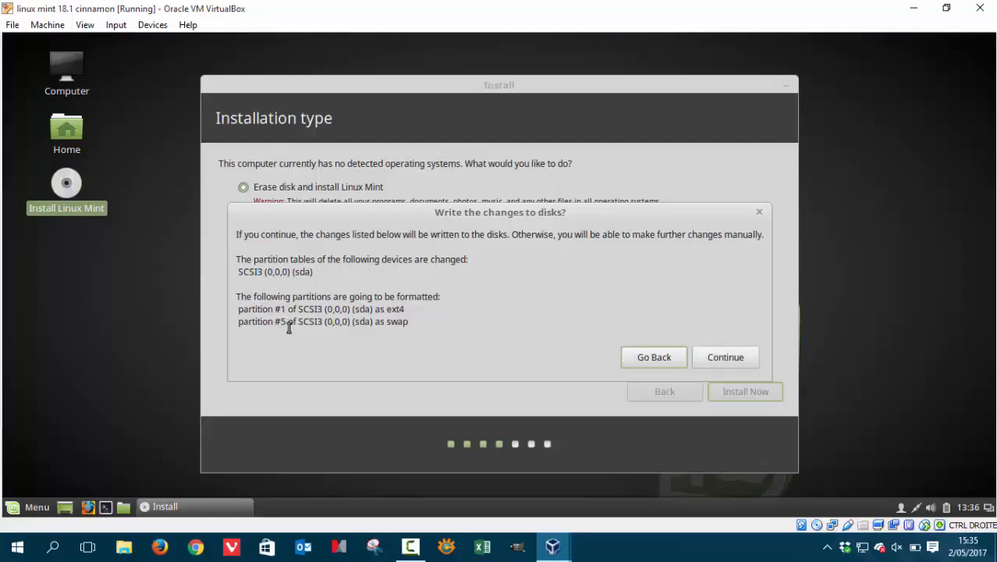
{"action": "mouse_move", "coordinate": [396, 322]}
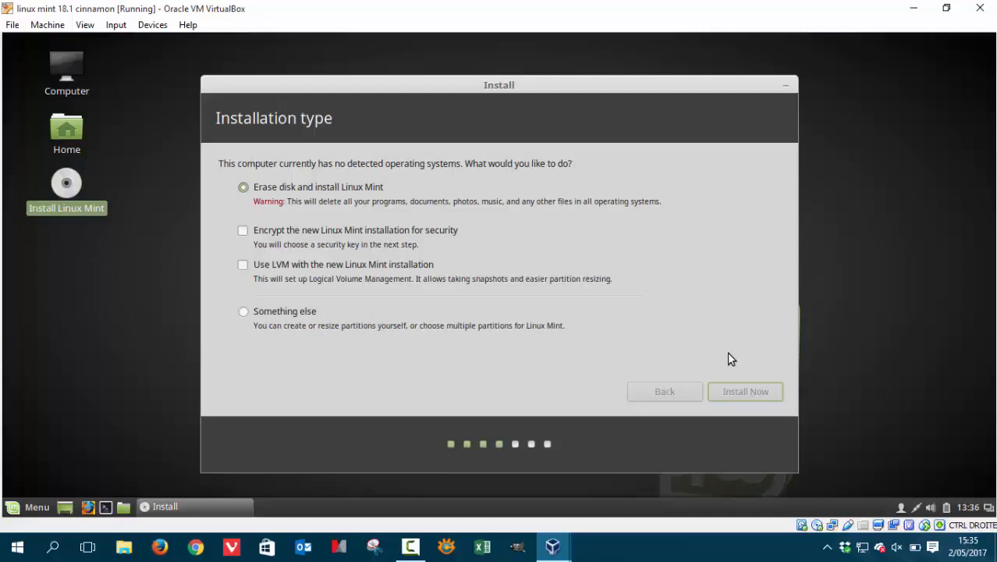
{"action": "left_click", "coordinate": [744, 390]}
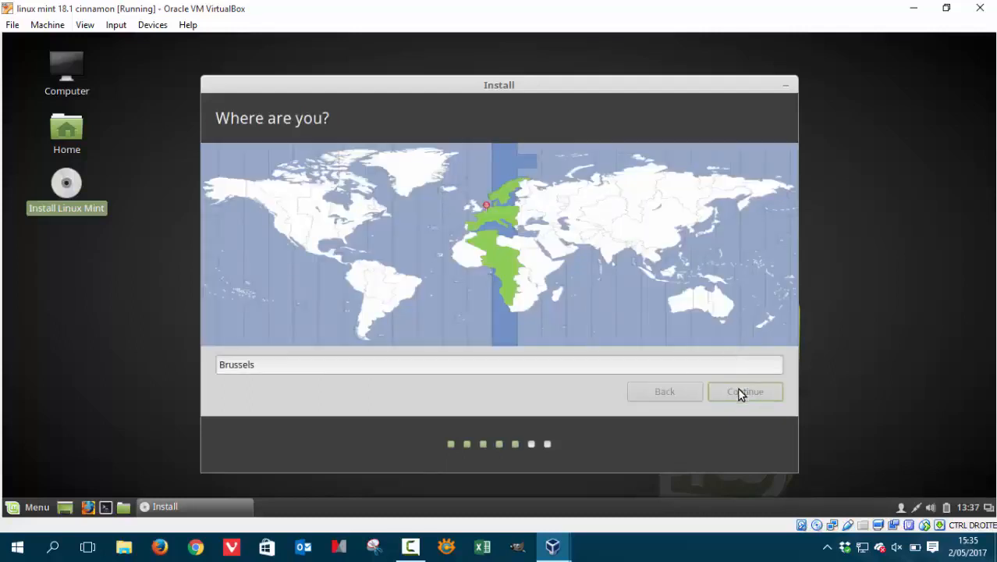
Accept Brussels as location and Belgian as keyboard layout.
{"action": "left_click", "coordinate": [744, 391]}
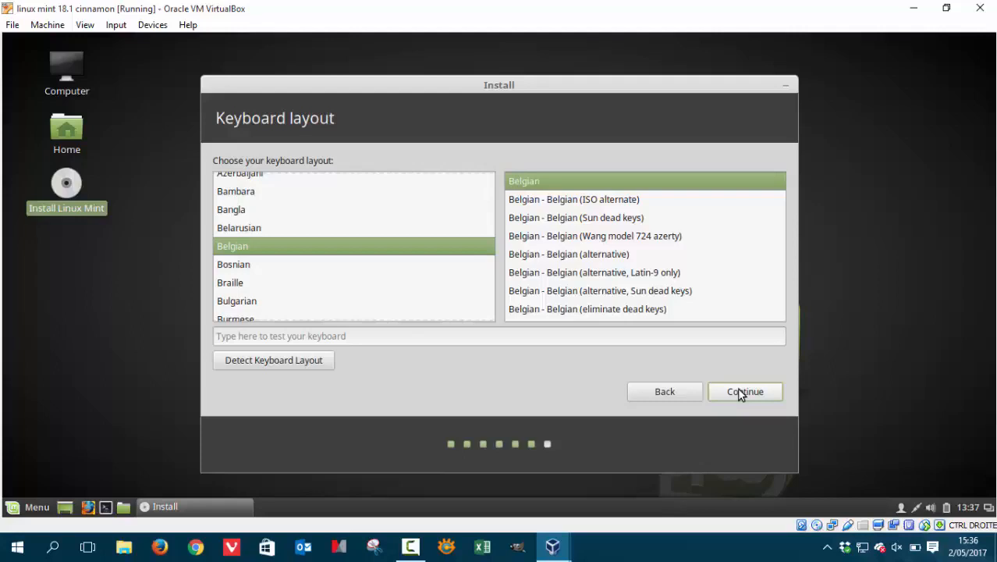
{"action": "mouse_move", "coordinate": [381, 287]}
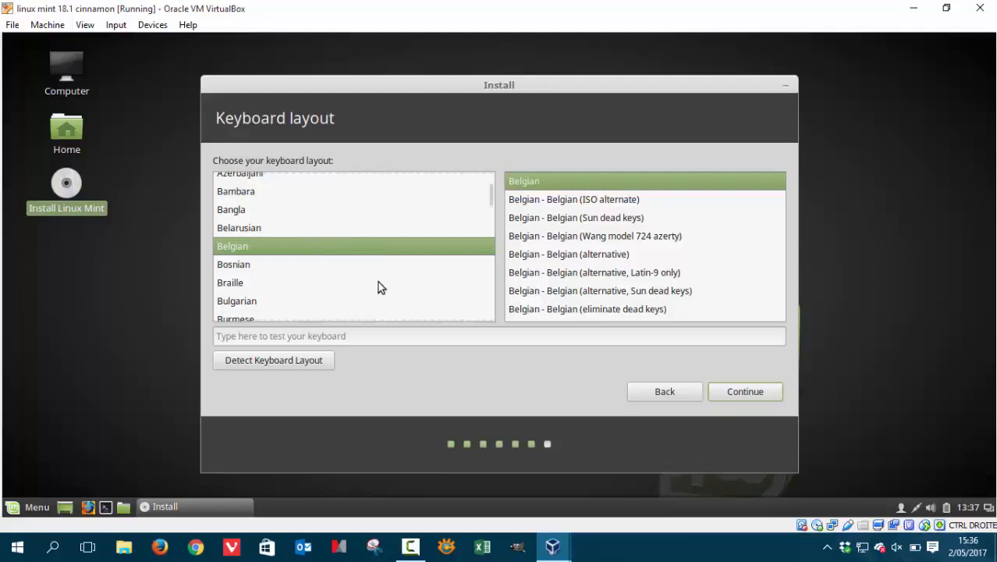
{"action": "left_click", "coordinate": [744, 390]}
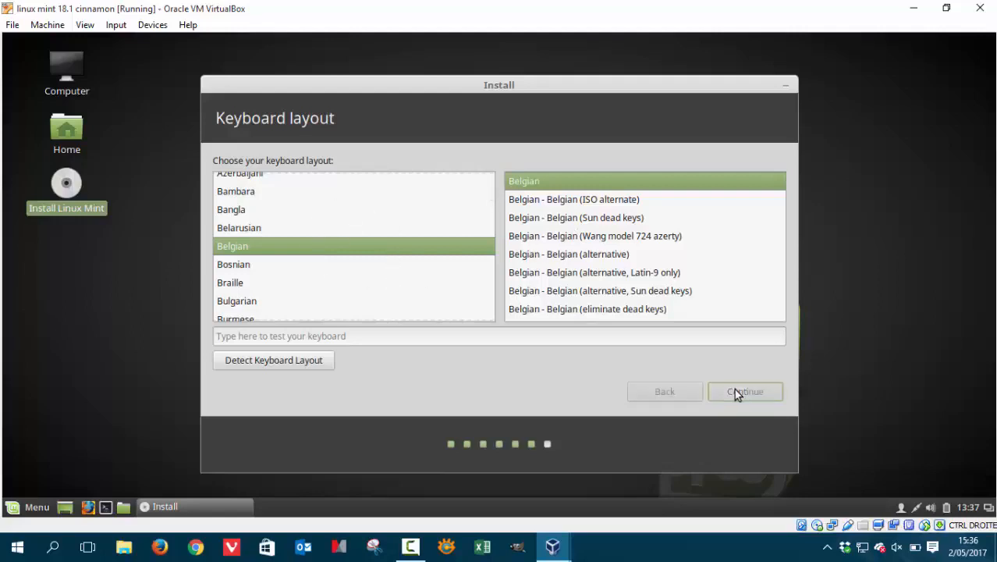
{"action": "left_click", "coordinate": [744, 391]}
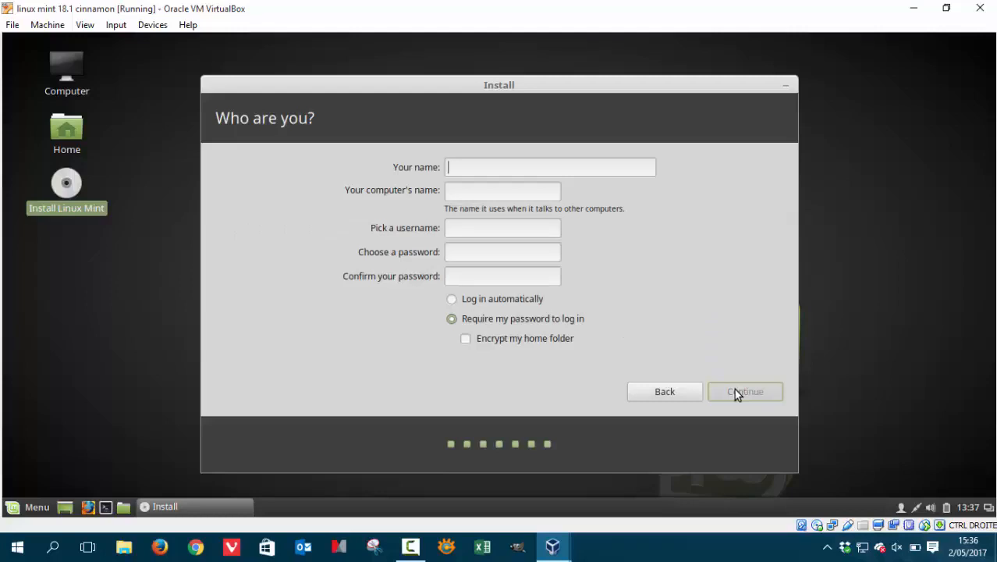
Enter name, computer name, username and password, enable automatic login, and start installing.
{"action": "type", "text": "l"}
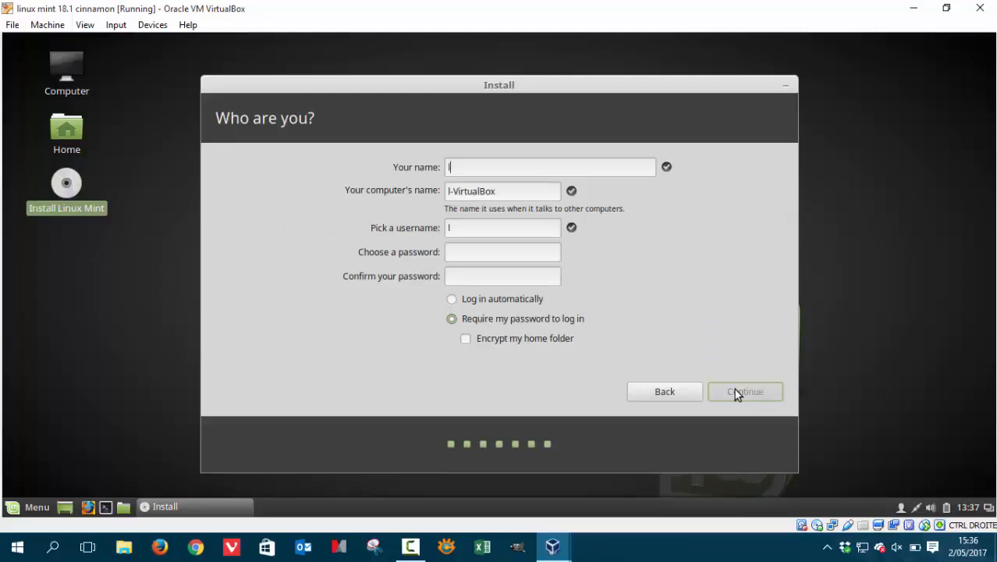
{"action": "type", "text": "linuxm"}
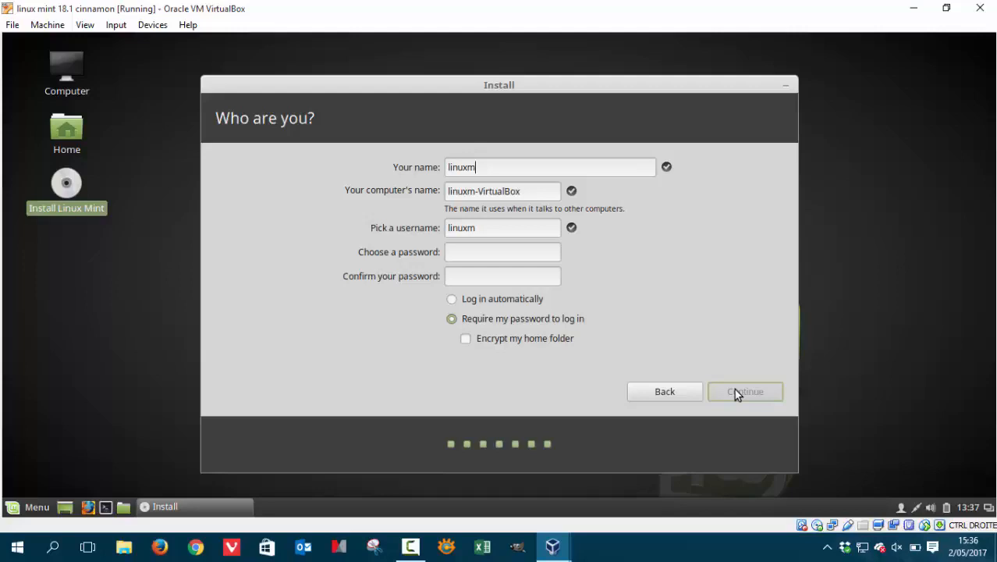
{"action": "type", "text": "intnox"}
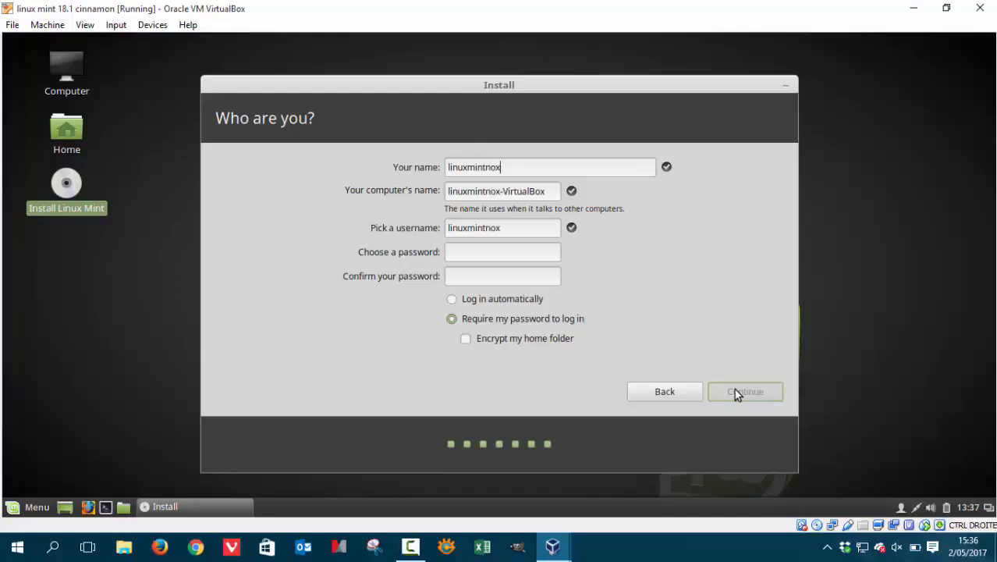
{"action": "type", "text": "box"}
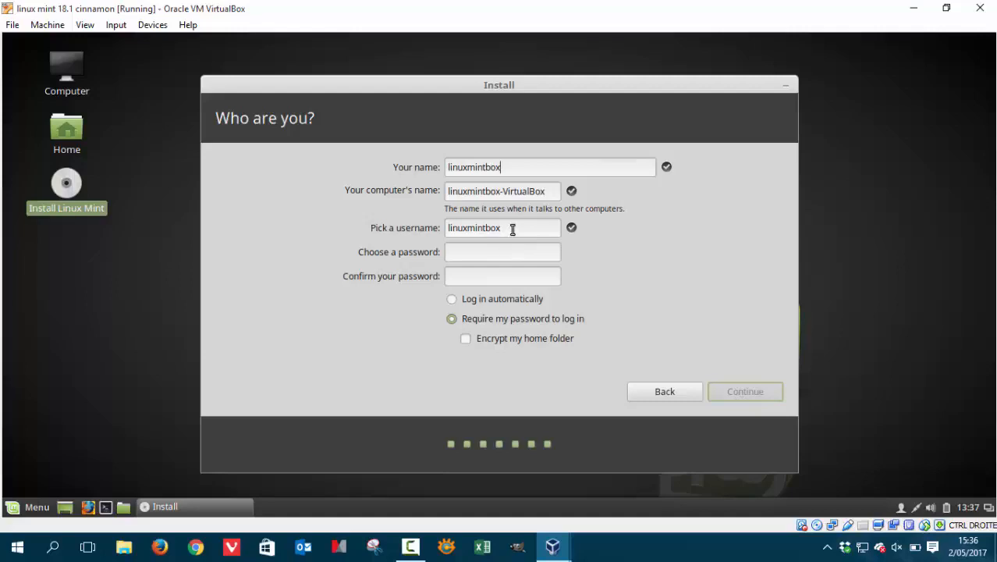
{"action": "type", "text": "erik"}
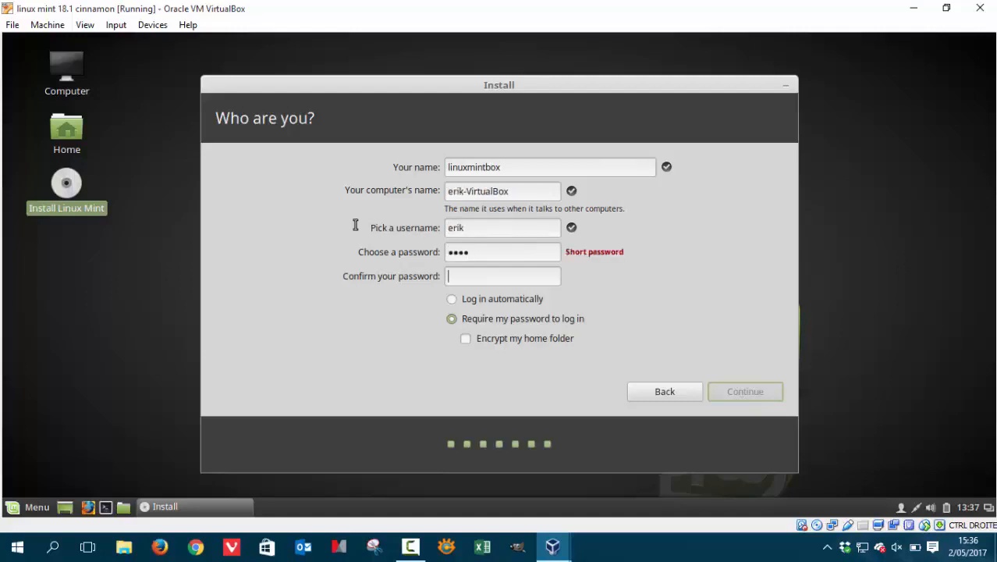
{"action": "type", "text": "••••"}
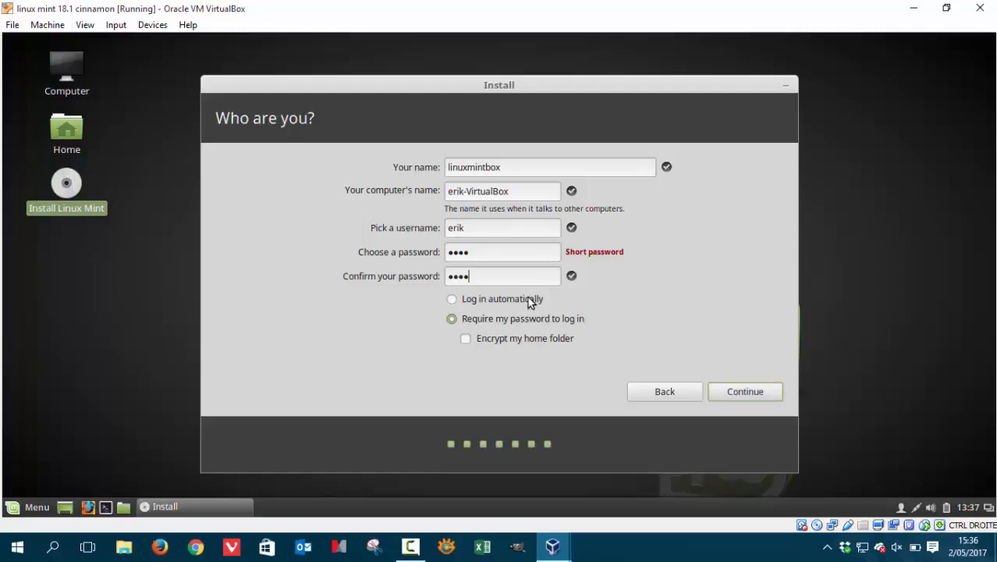
{"action": "left_click", "coordinate": [451, 299]}
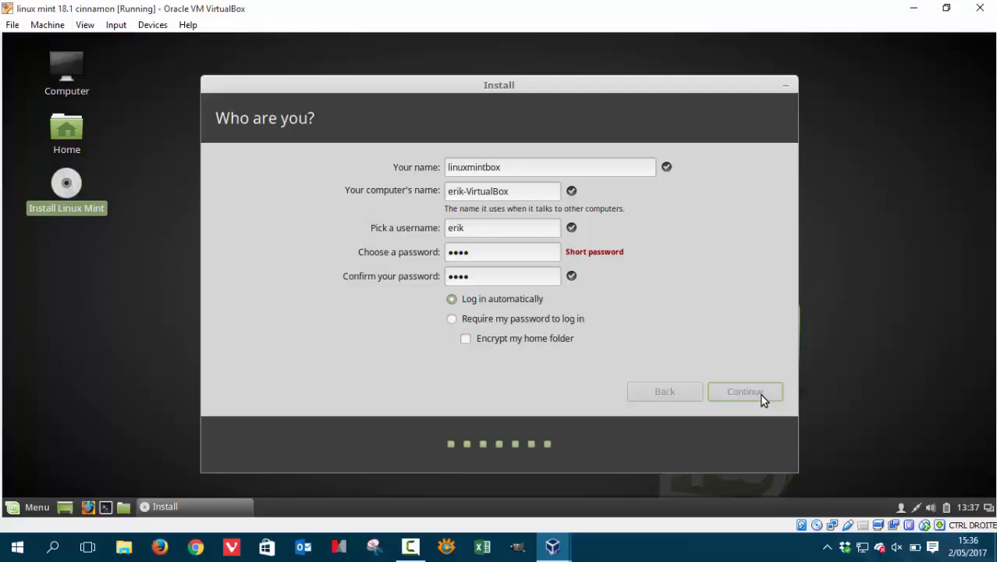
{"action": "left_click", "coordinate": [744, 391]}
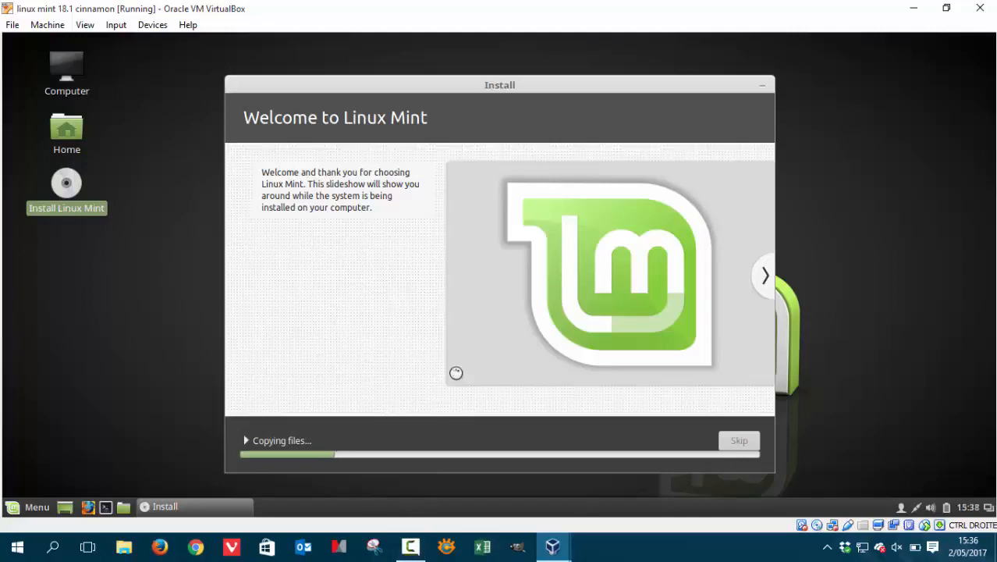
{"action": "mouse_move", "coordinate": [704, 252]}
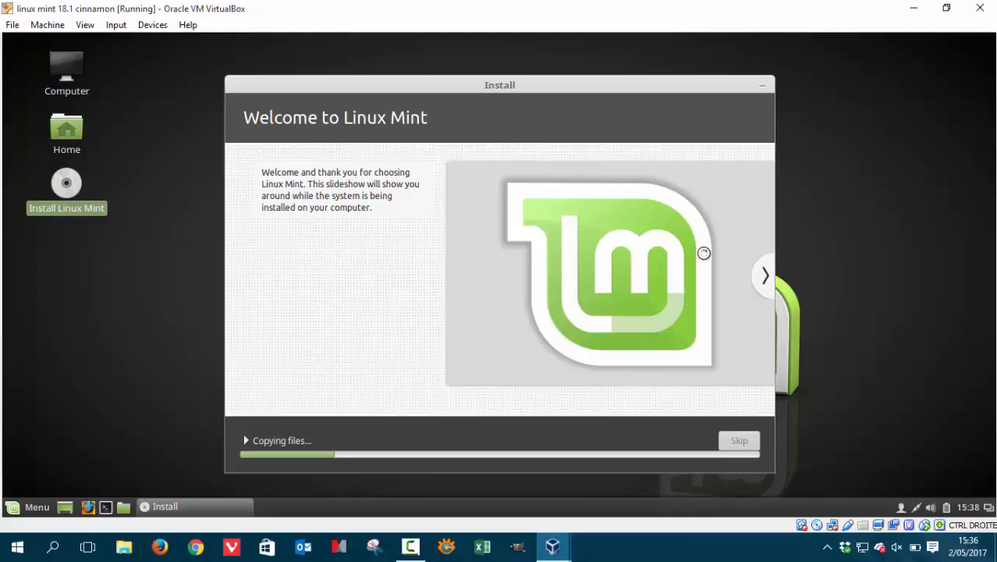
Advance through three installer slideshow slides while files copy.
{"action": "left_click", "coordinate": [764, 275]}
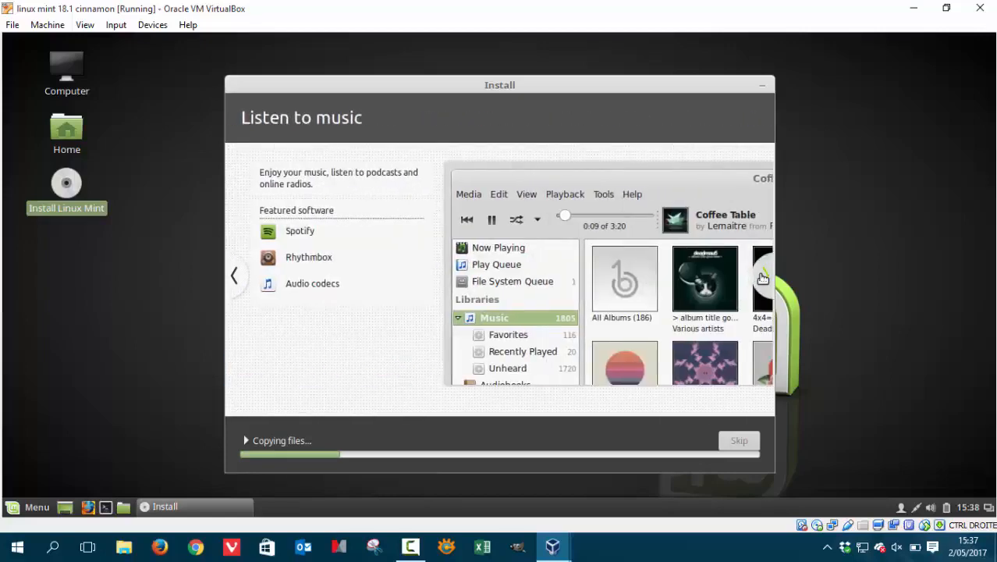
{"action": "left_click", "coordinate": [763, 278]}
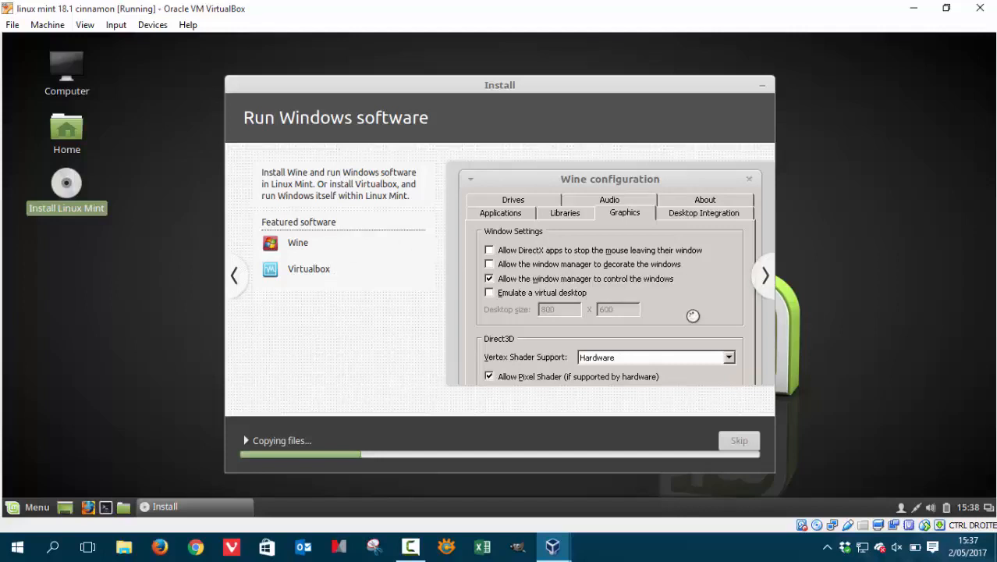
{"action": "left_click", "coordinate": [765, 276]}
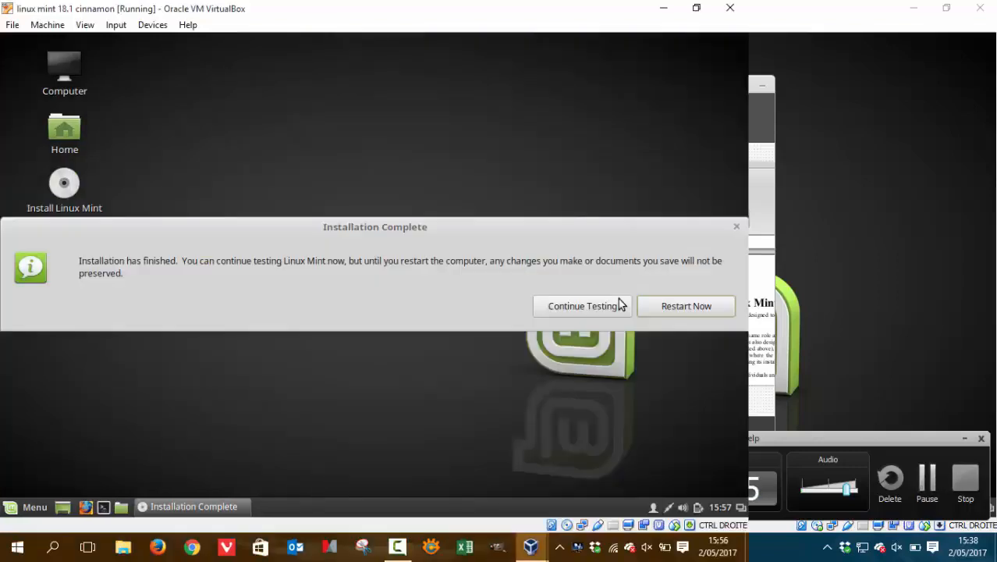
{"action": "mouse_move", "coordinate": [193, 250]}
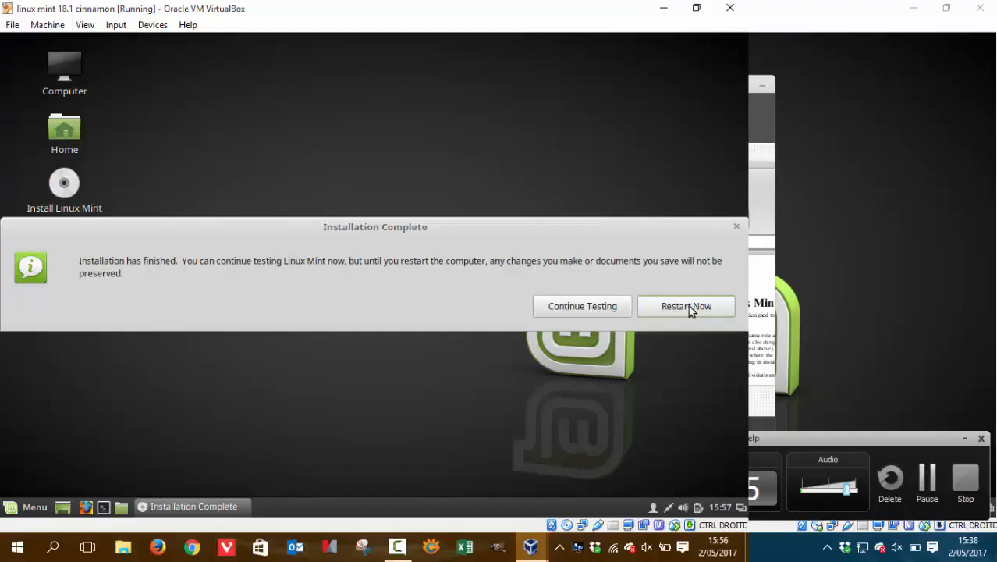
Restart, power off the VM, and eject the Linux Mint ISO from the optical drive.
{"action": "left_click", "coordinate": [686, 305]}
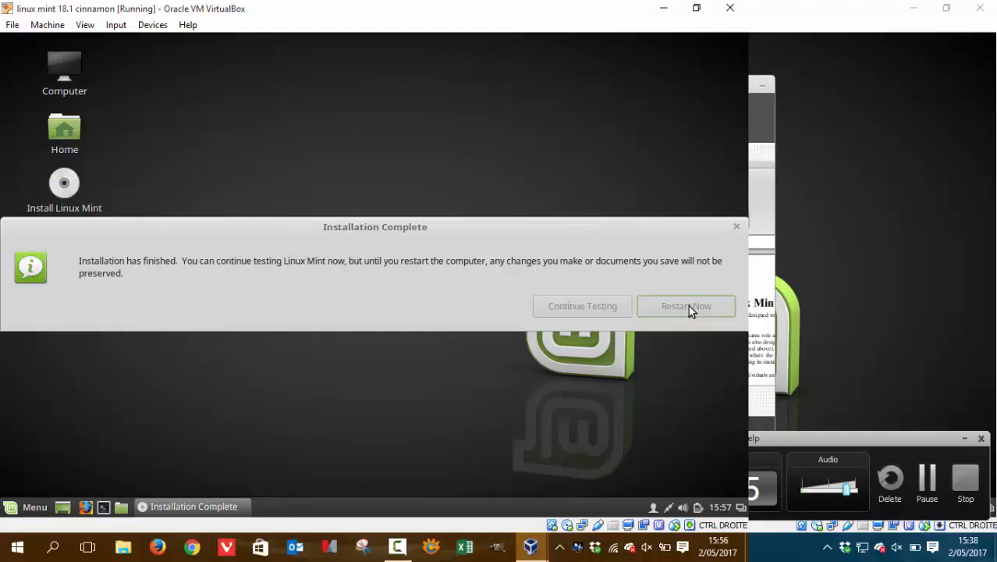
{"action": "left_click", "coordinate": [685, 305]}
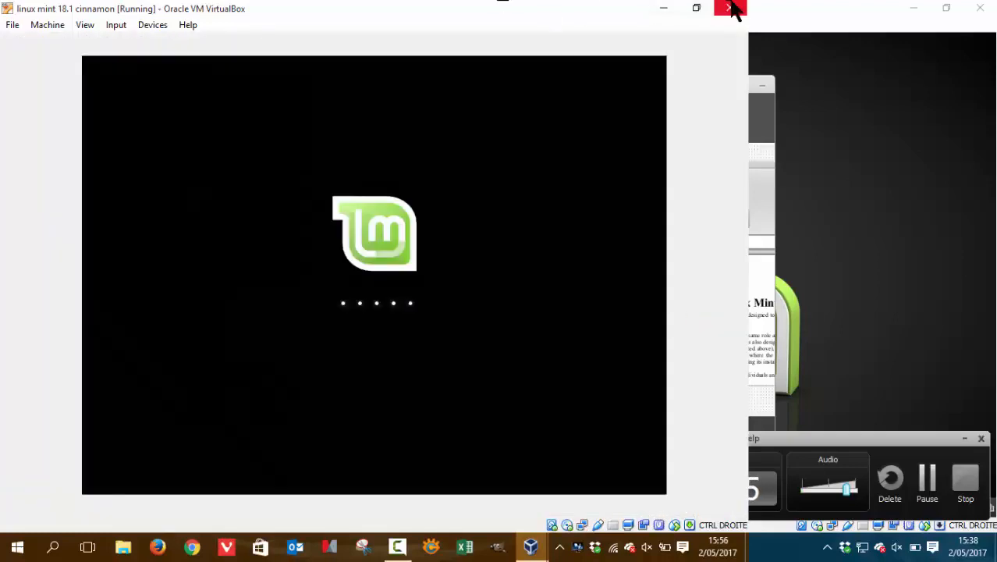
{"action": "left_click", "coordinate": [730, 8]}
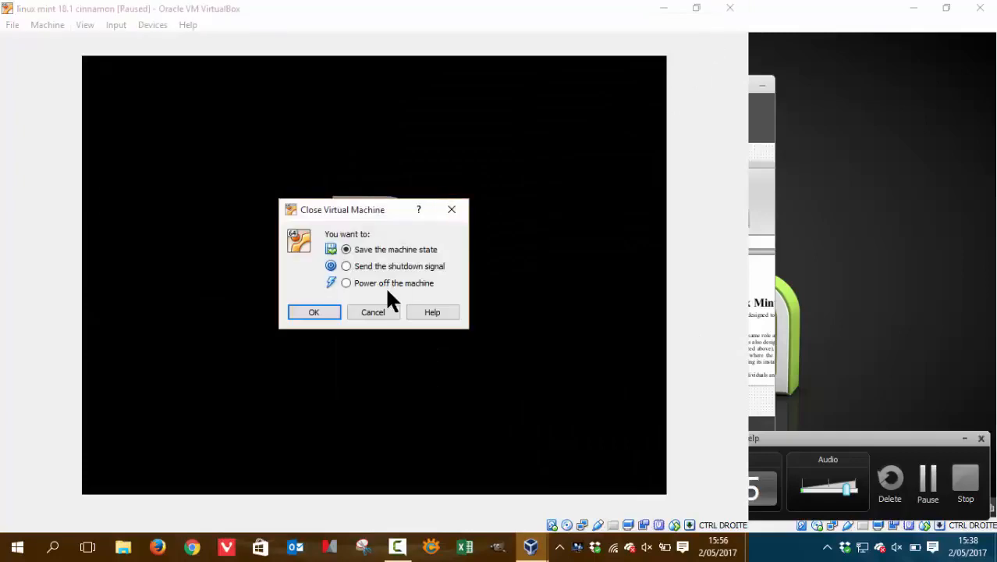
{"action": "left_click", "coordinate": [313, 312]}
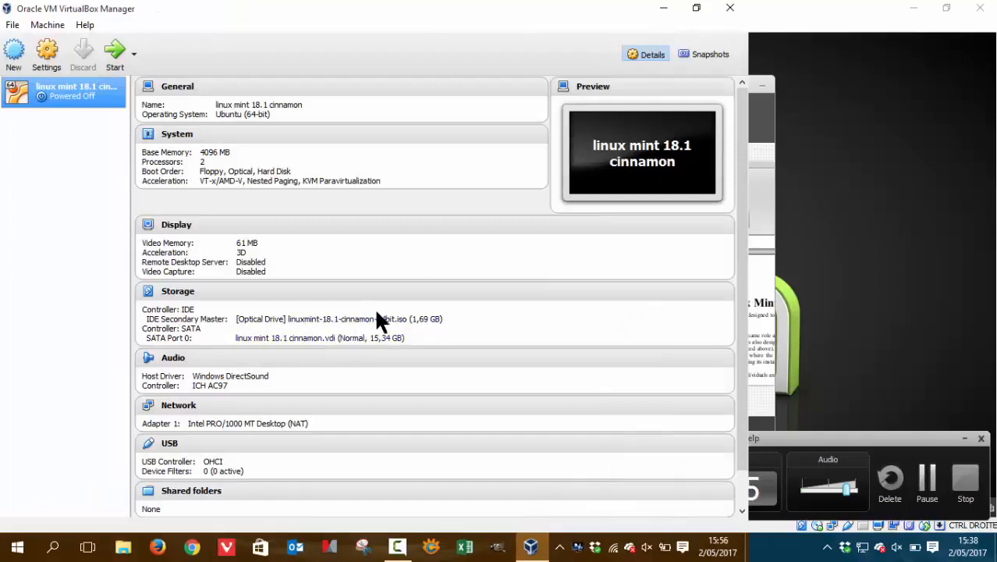
{"action": "left_click", "coordinate": [380, 318]}
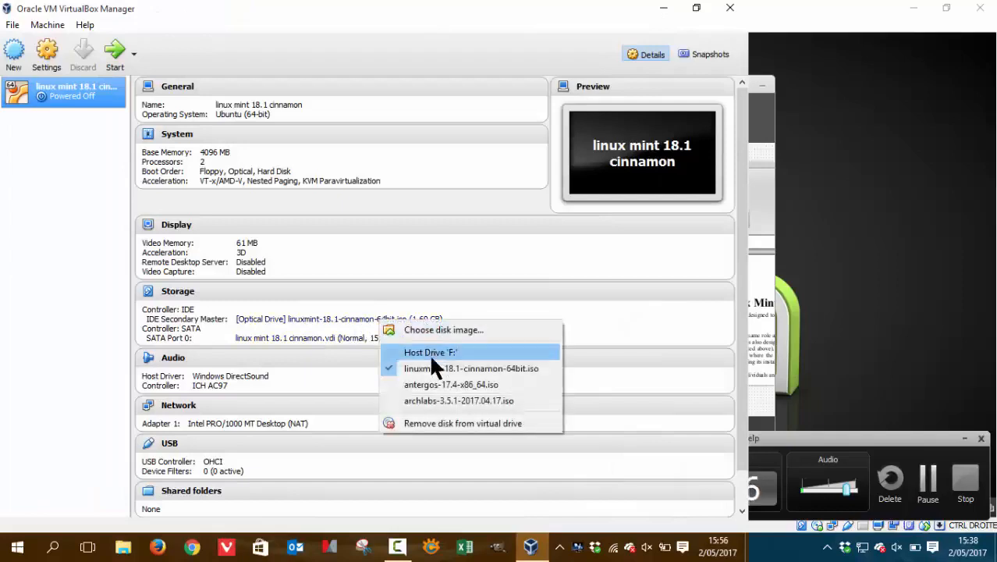
{"action": "left_click", "coordinate": [463, 423]}
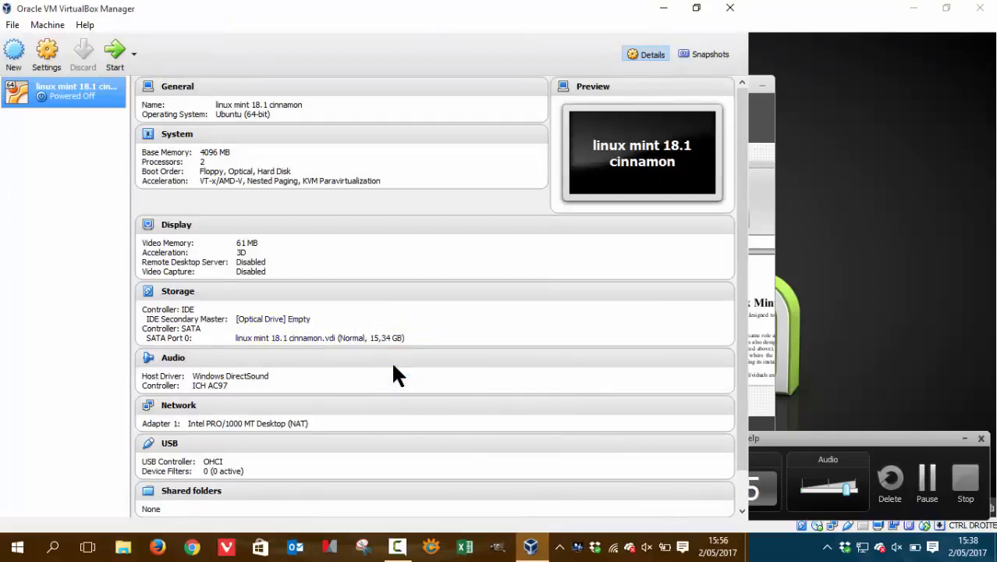